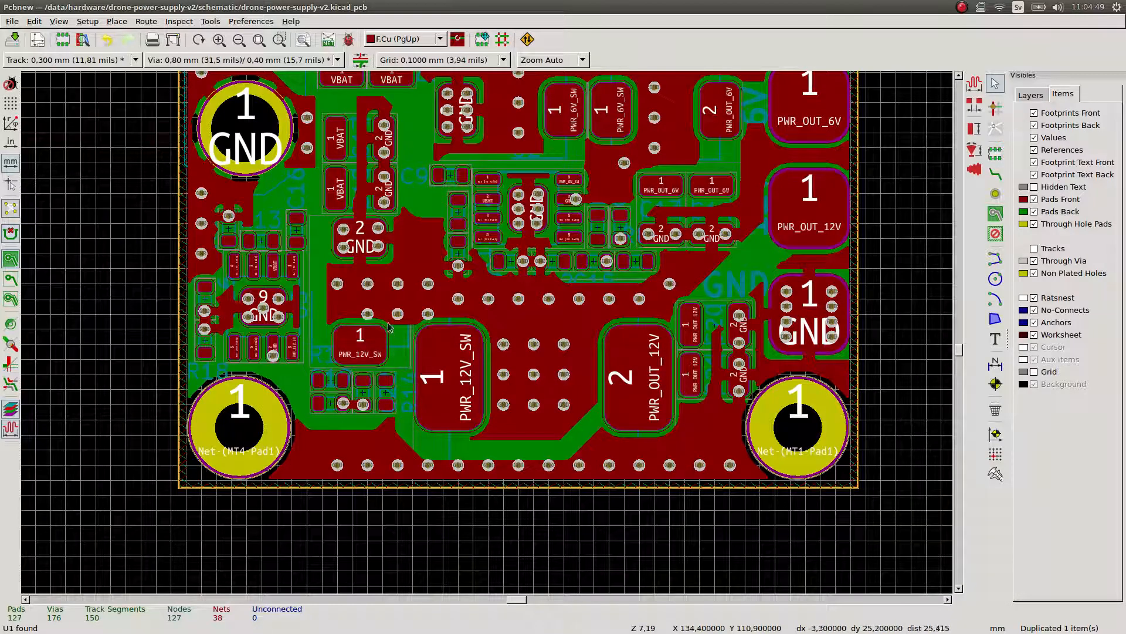
Zoom out to show the full drone power supply board with its routed copper tracks.
scroll(down, 3)
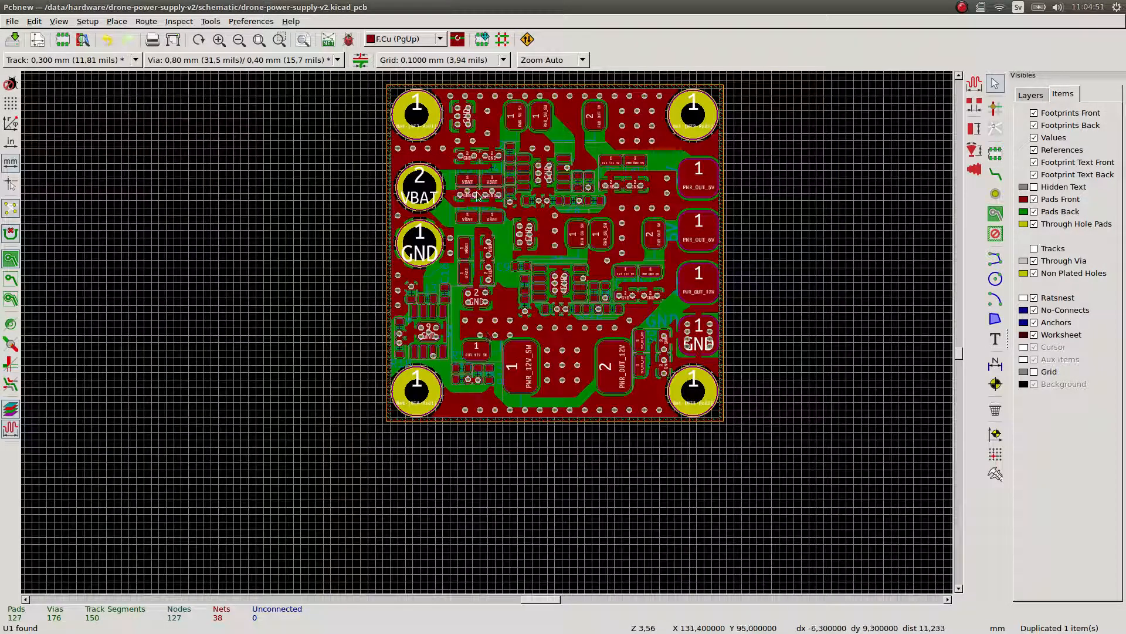
mouse_move(1070, 134)
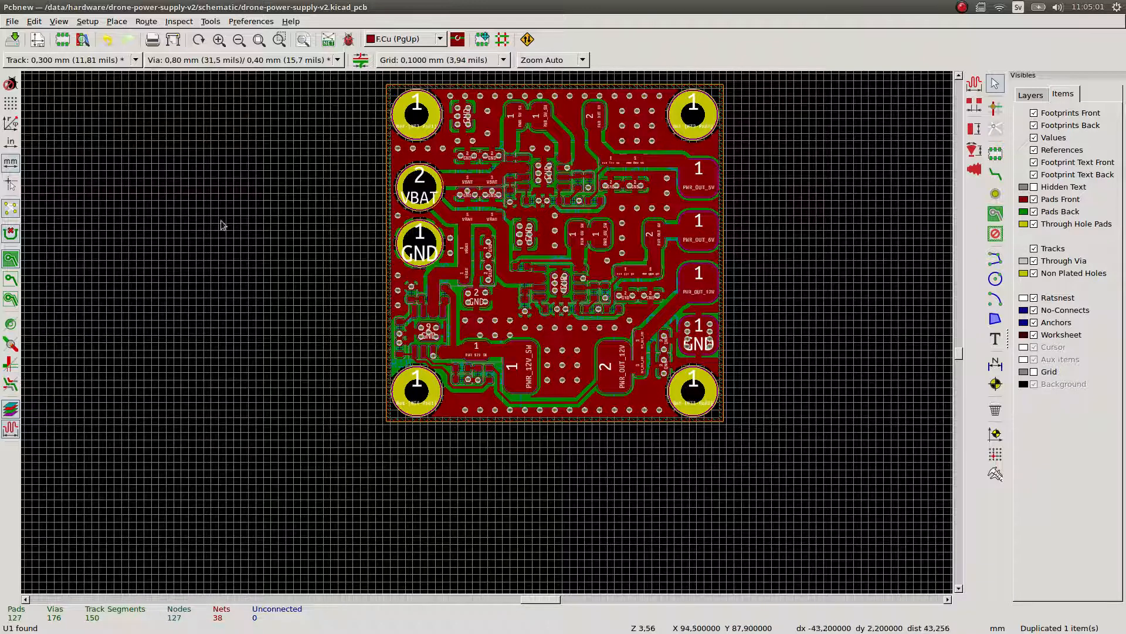
Export the bill of materials CSV via Fabrication Outputs > BOM File into the schematic folder, then regenerate it.
click(12, 21)
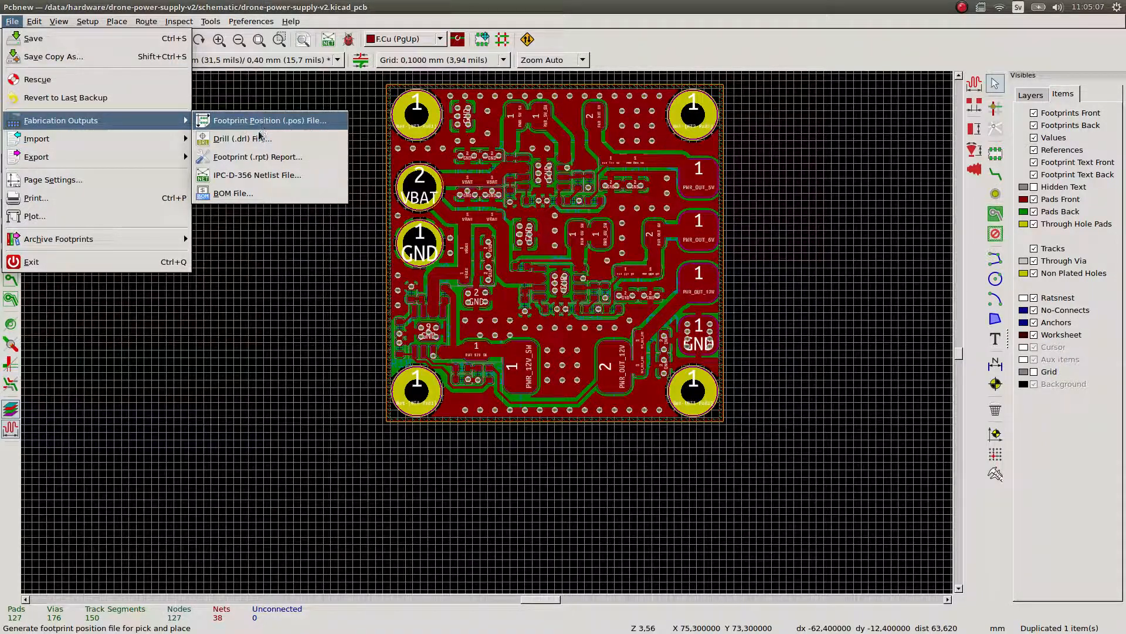
click(232, 192)
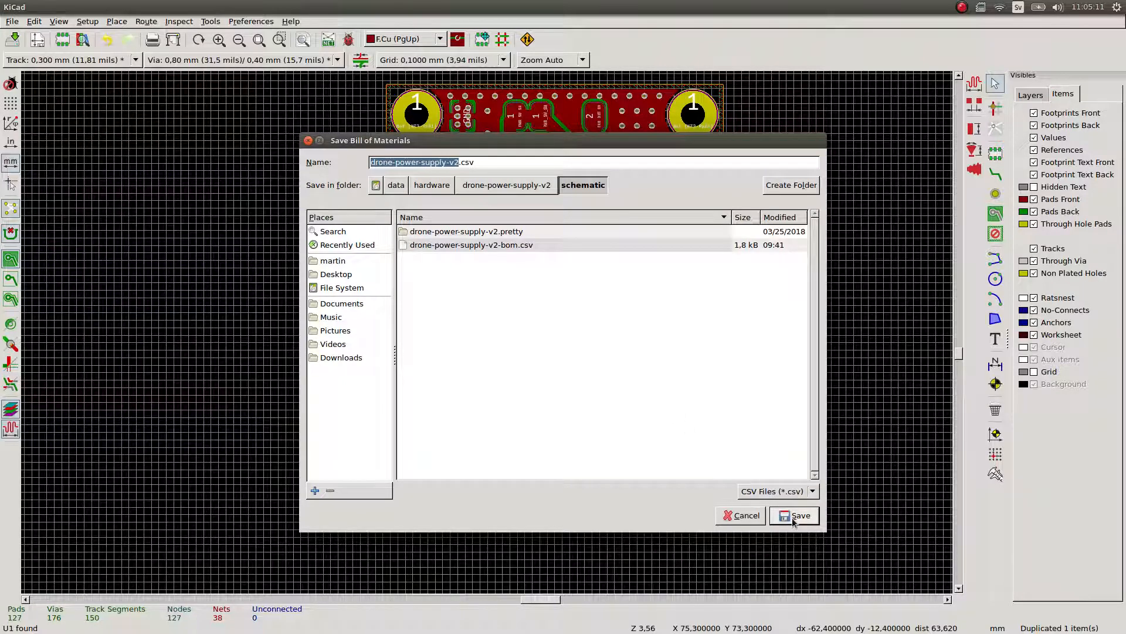
click(795, 515)
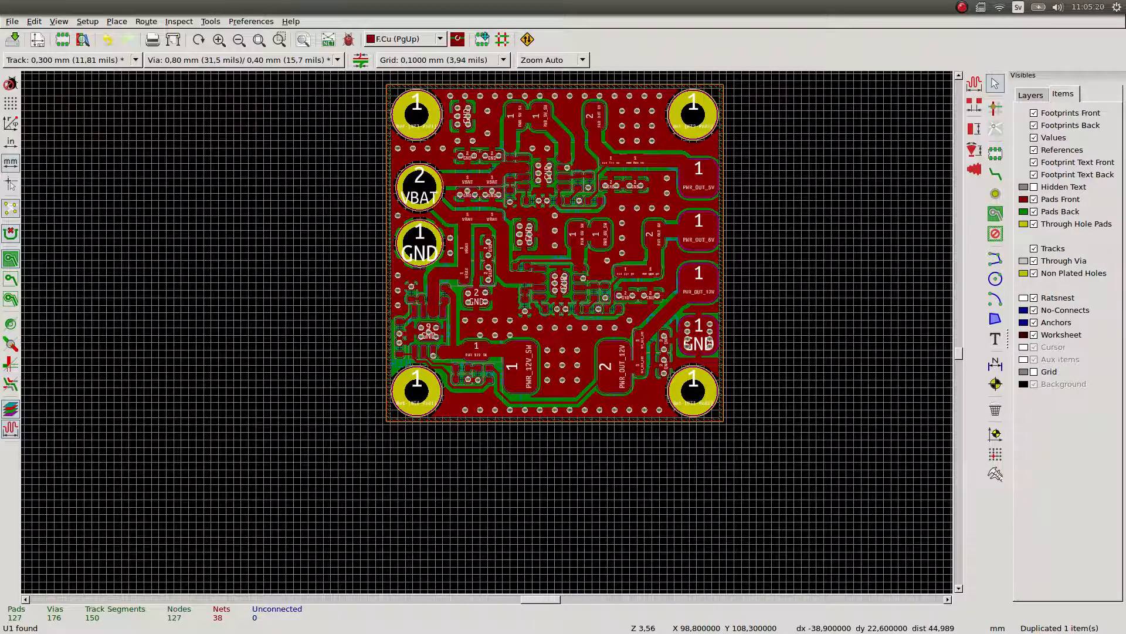
mouse_move(84, 237)
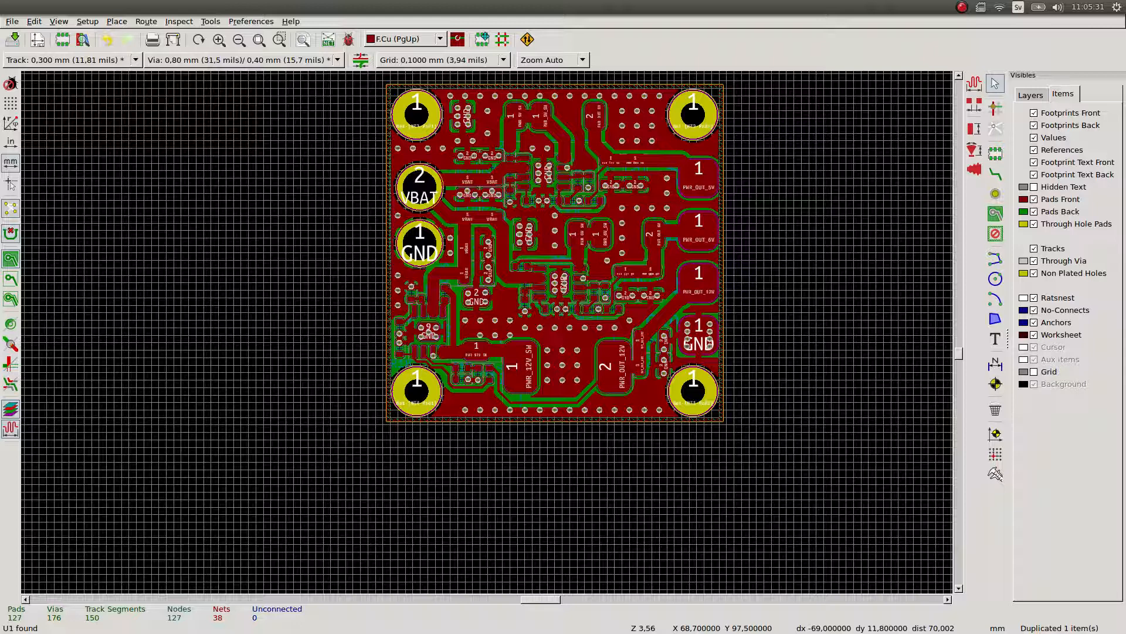
click(12, 21)
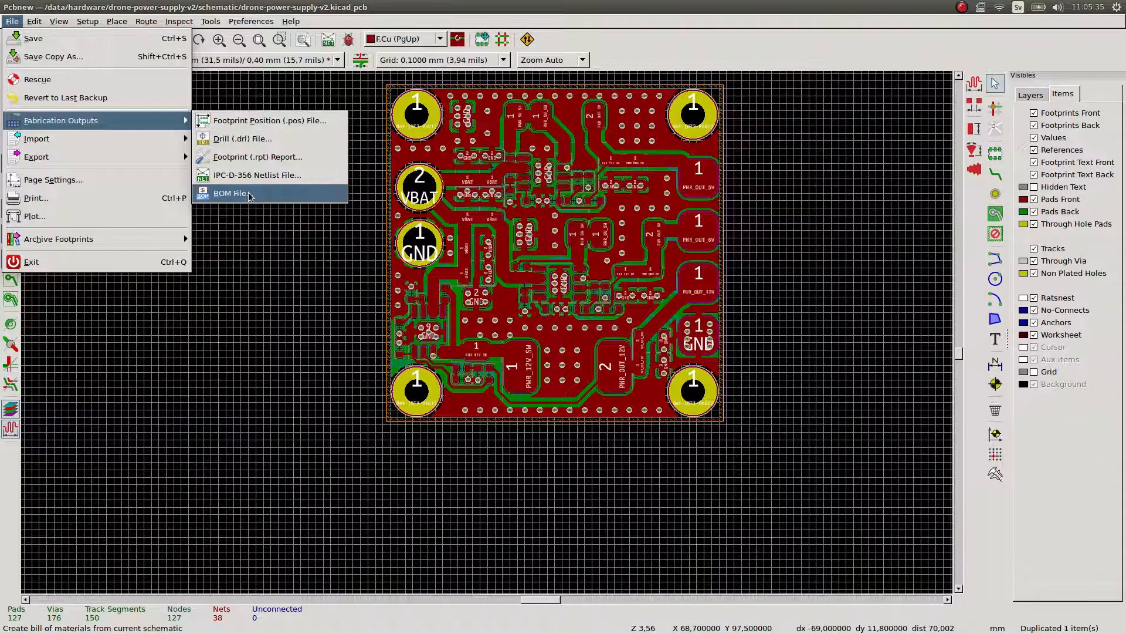
click(231, 192)
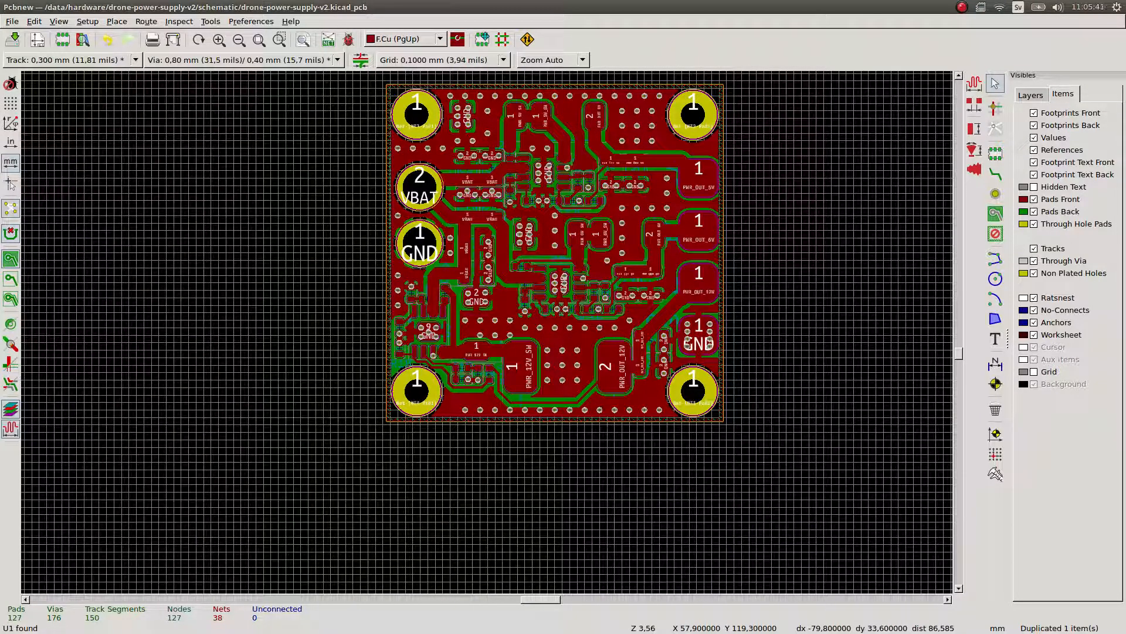
key(ctrl+s)
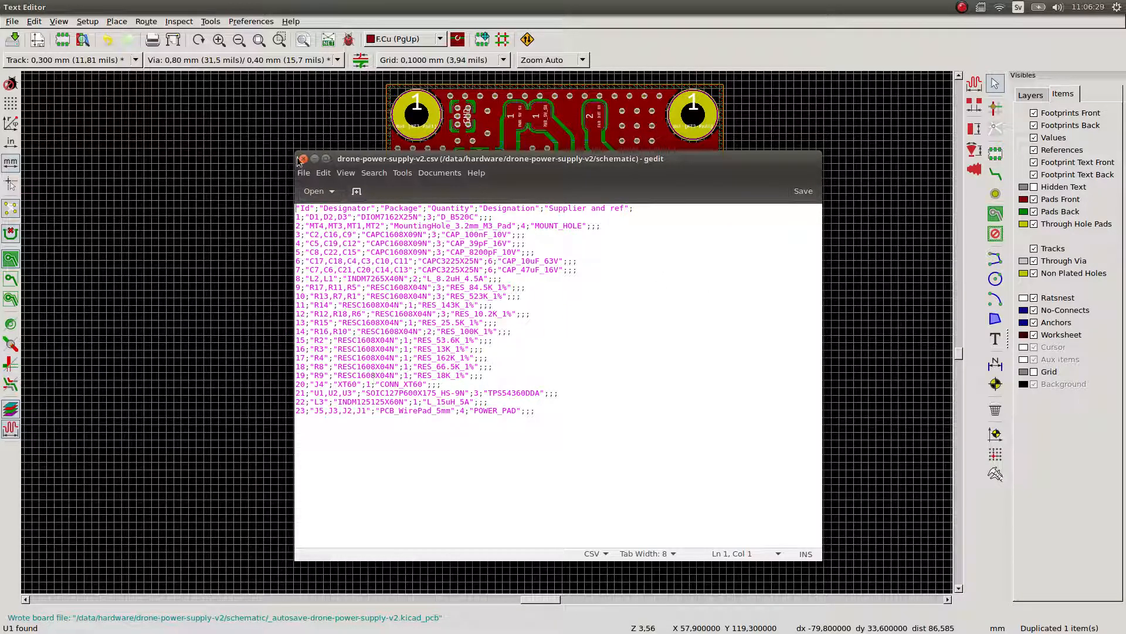
click(301, 159)
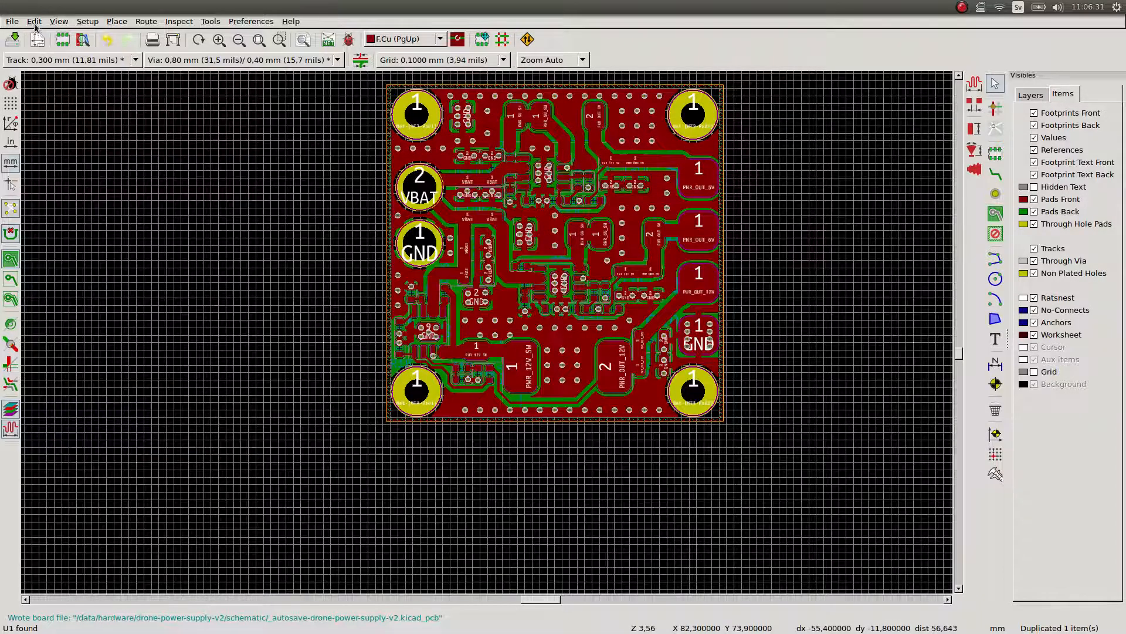
Set the Plot output directory to 'output' and review the included copper, mask, paste, silkscreen and edge layers.
click(12, 21)
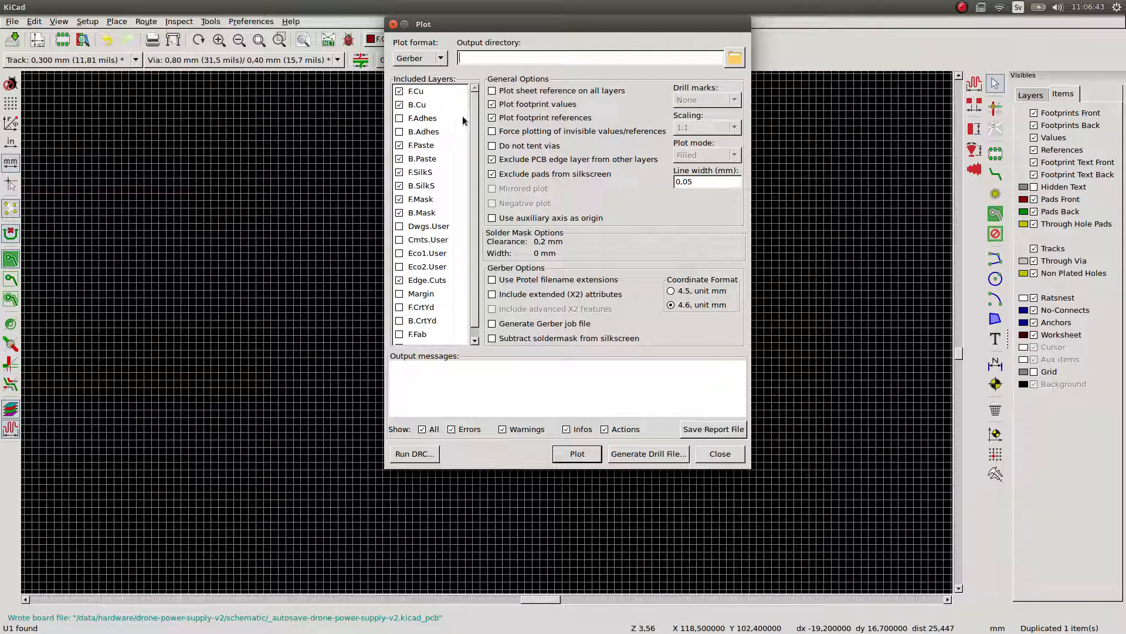
text(output)
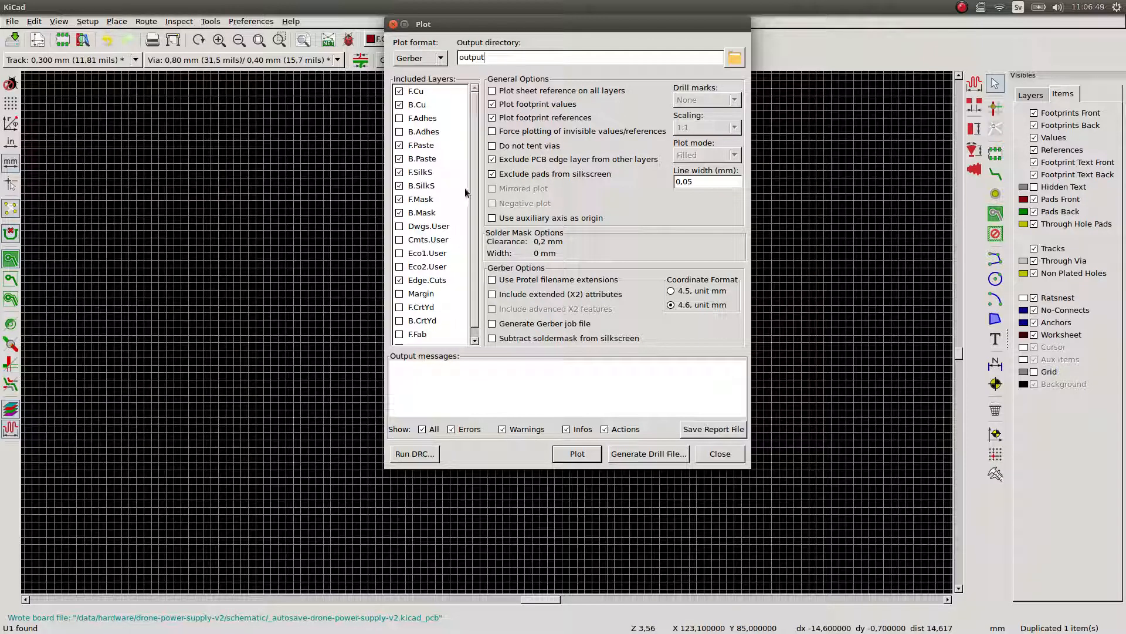
scroll(down, 3)
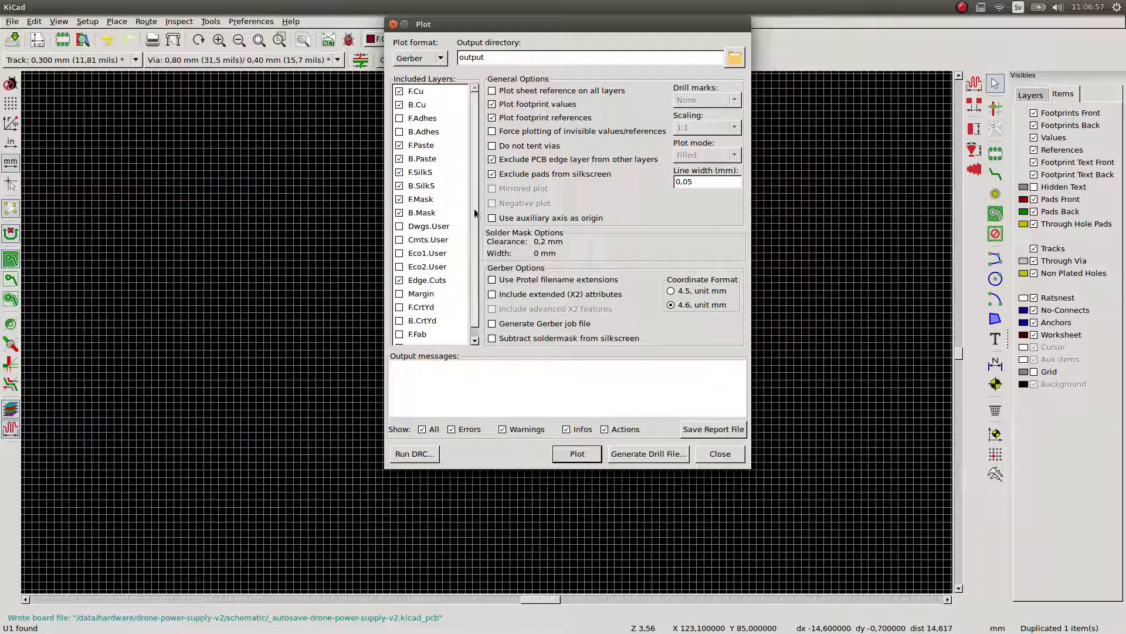
scroll(down, 3)
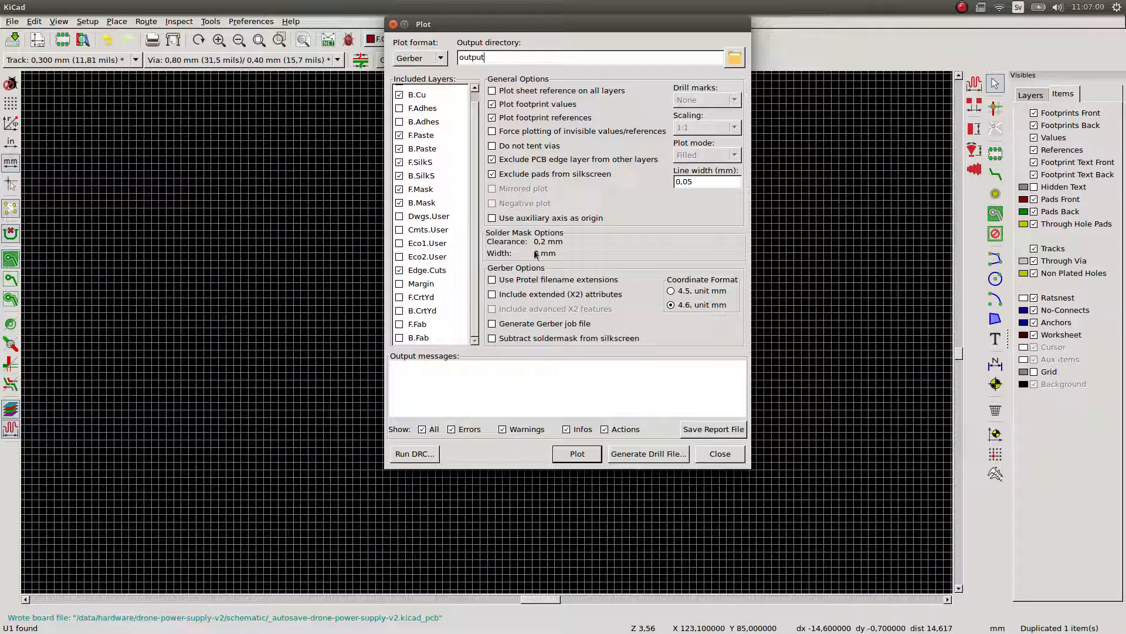
Generate the PTH and NPTH drill files into the output folder.
click(647, 453)
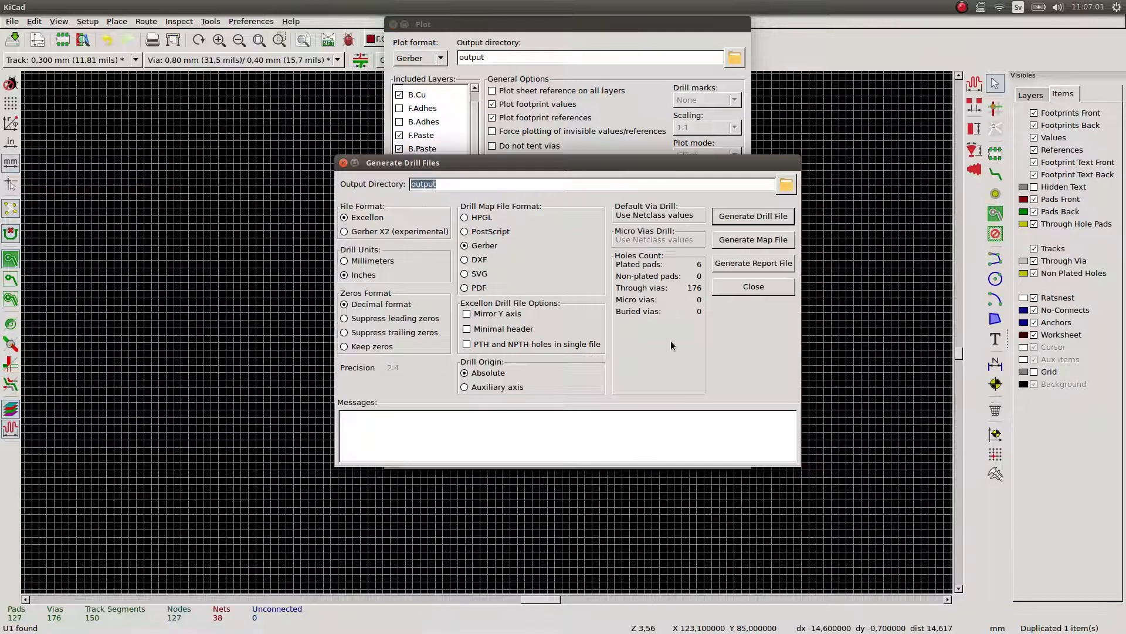
click(754, 216)
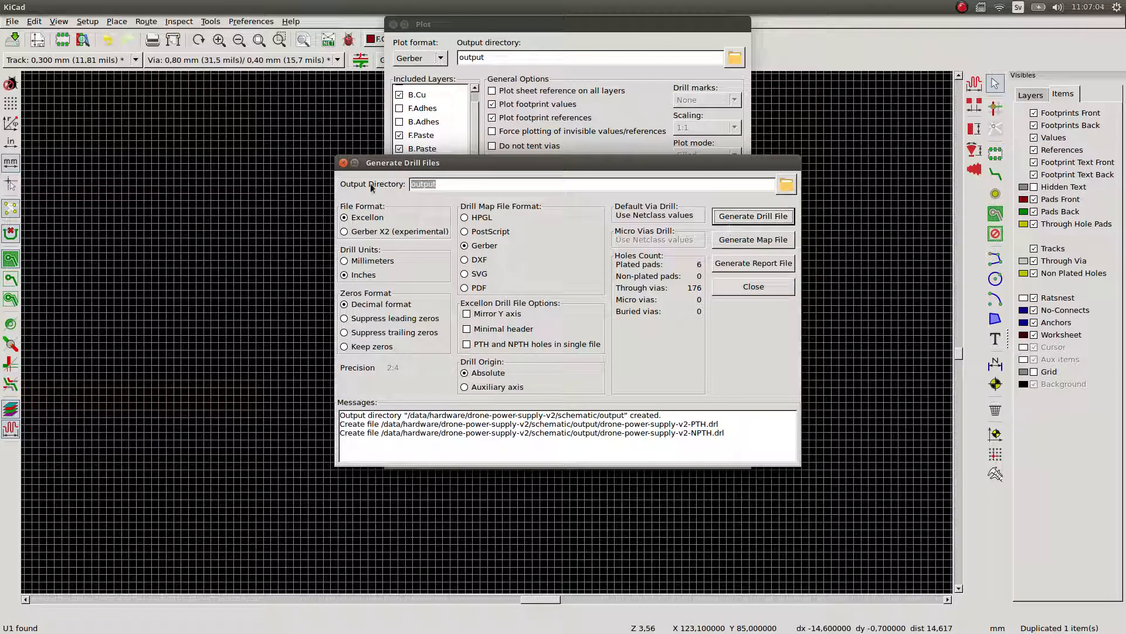
click(752, 286)
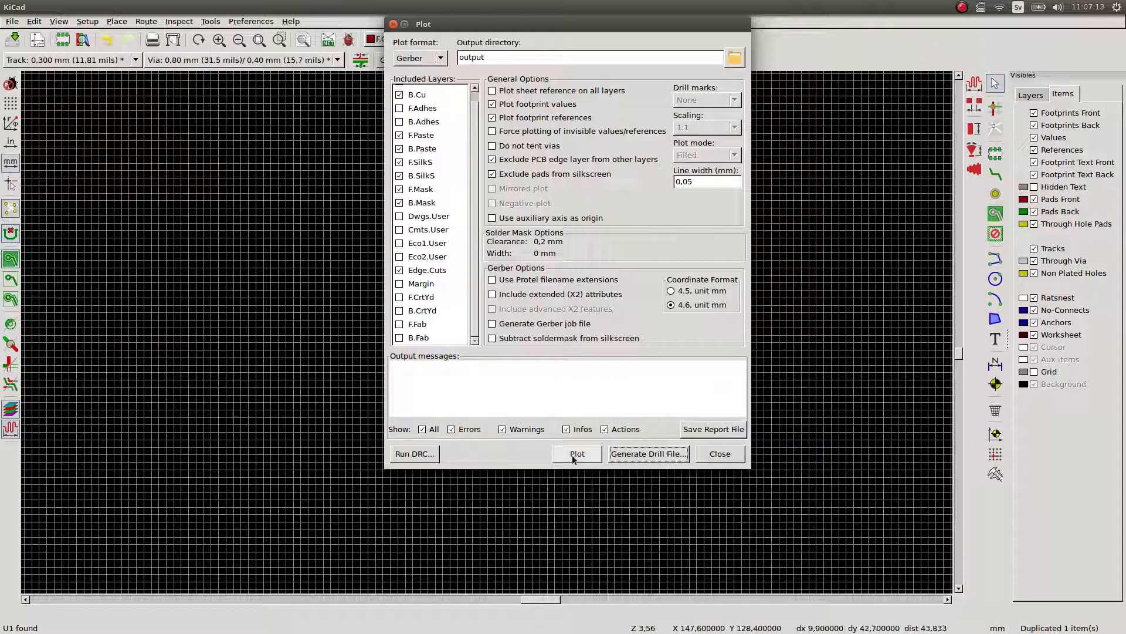
Plot the Gerber files for the included layers and run the design rule check.
click(578, 453)
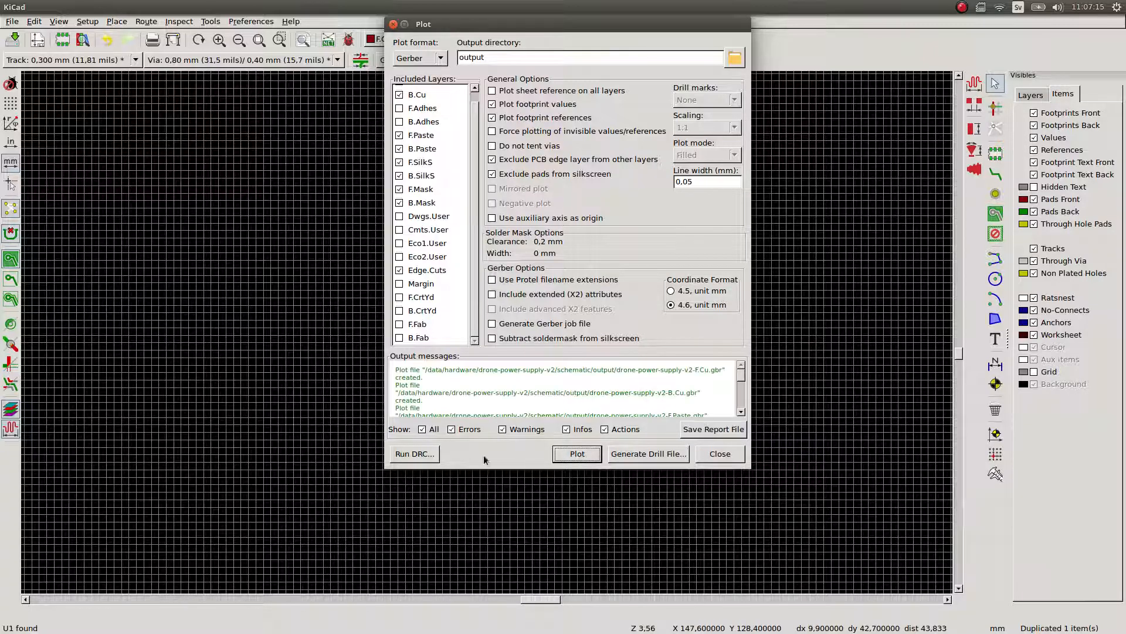
click(414, 453)
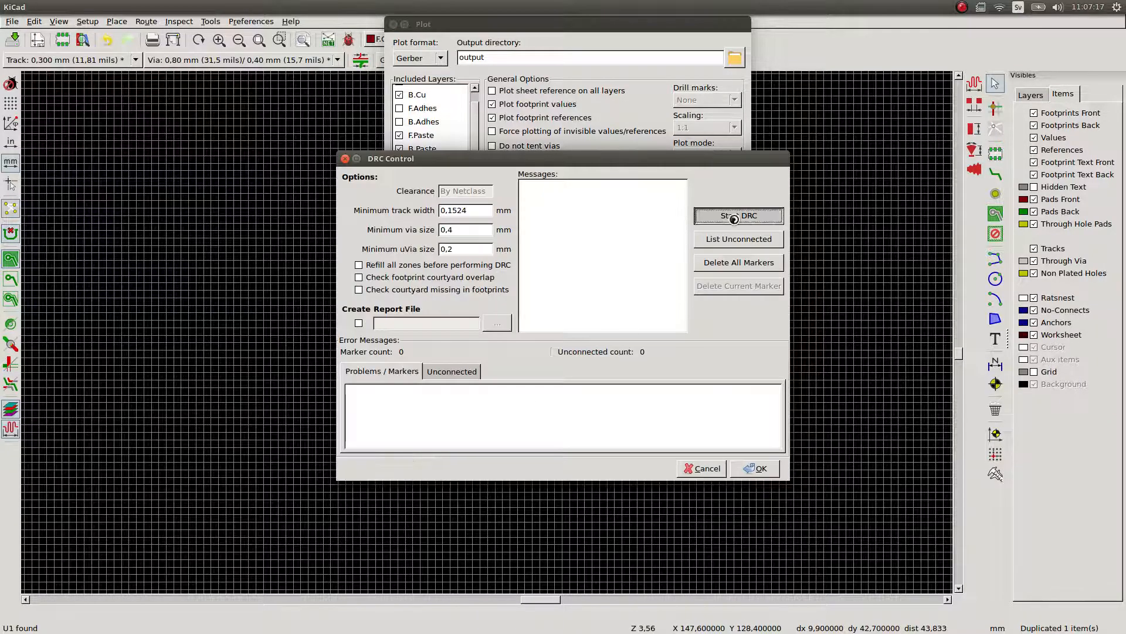
click(738, 215)
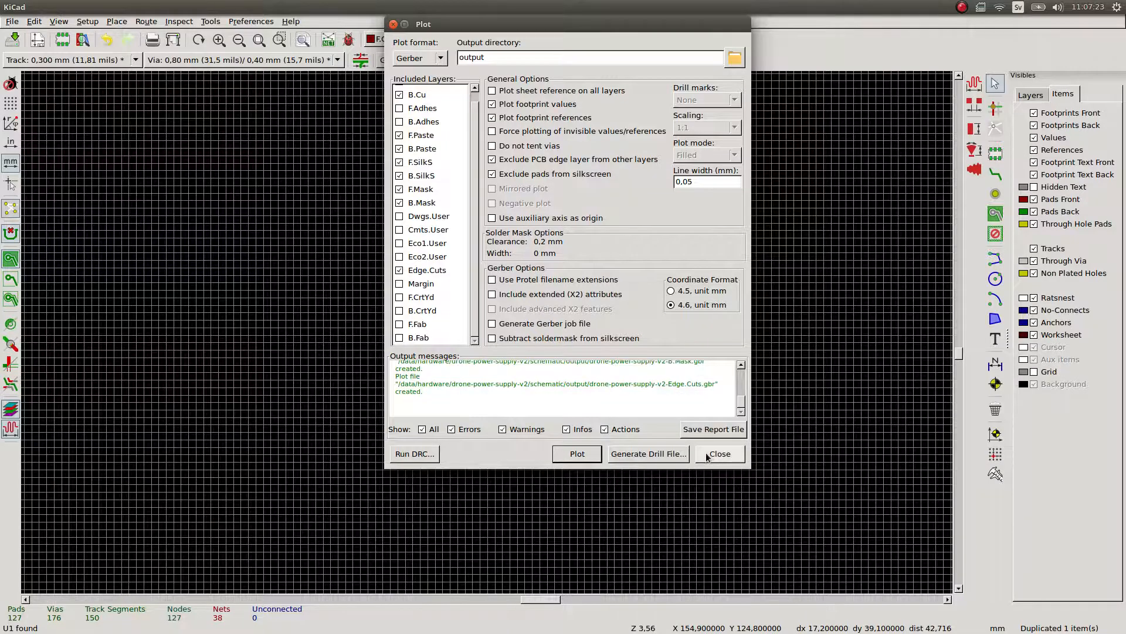
click(718, 453)
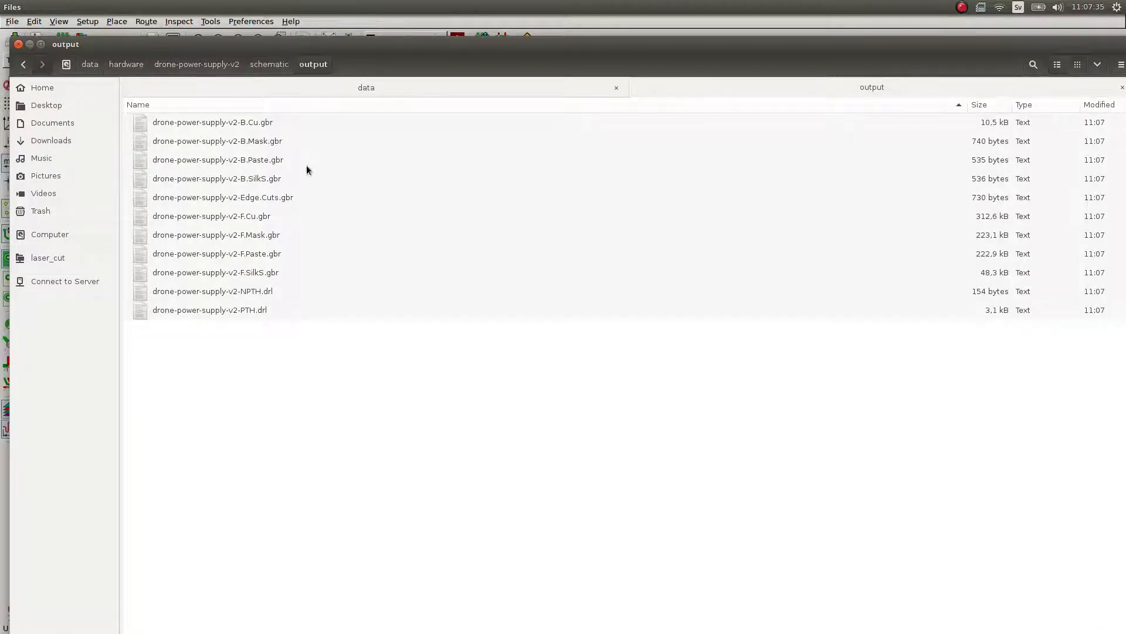
mouse_move(284, 258)
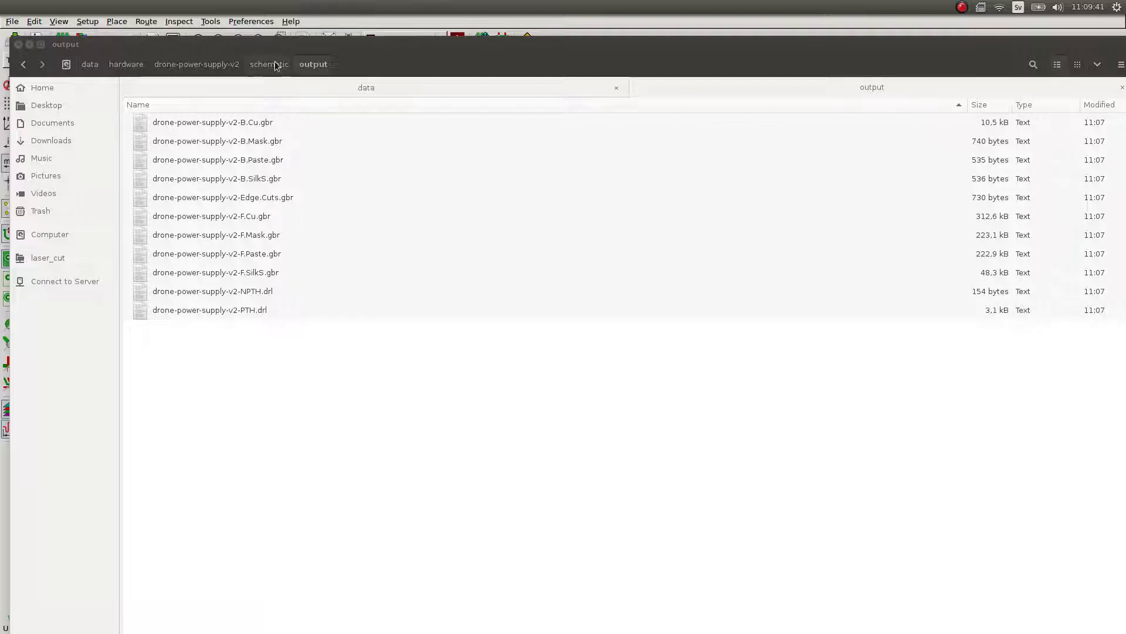
click(269, 64)
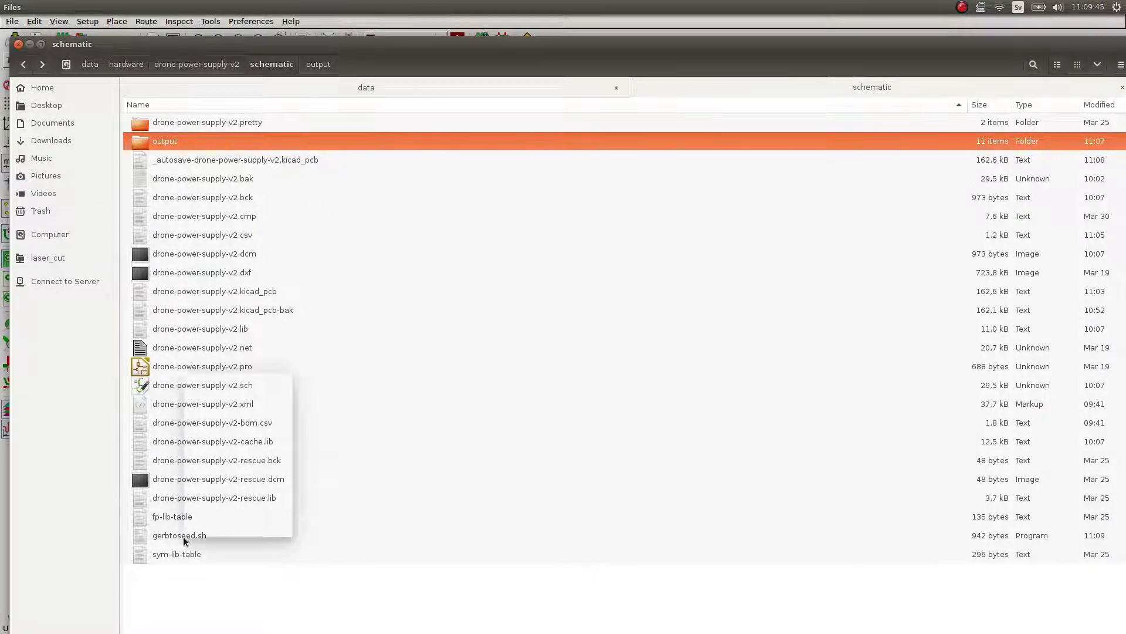
right_click(179, 535)
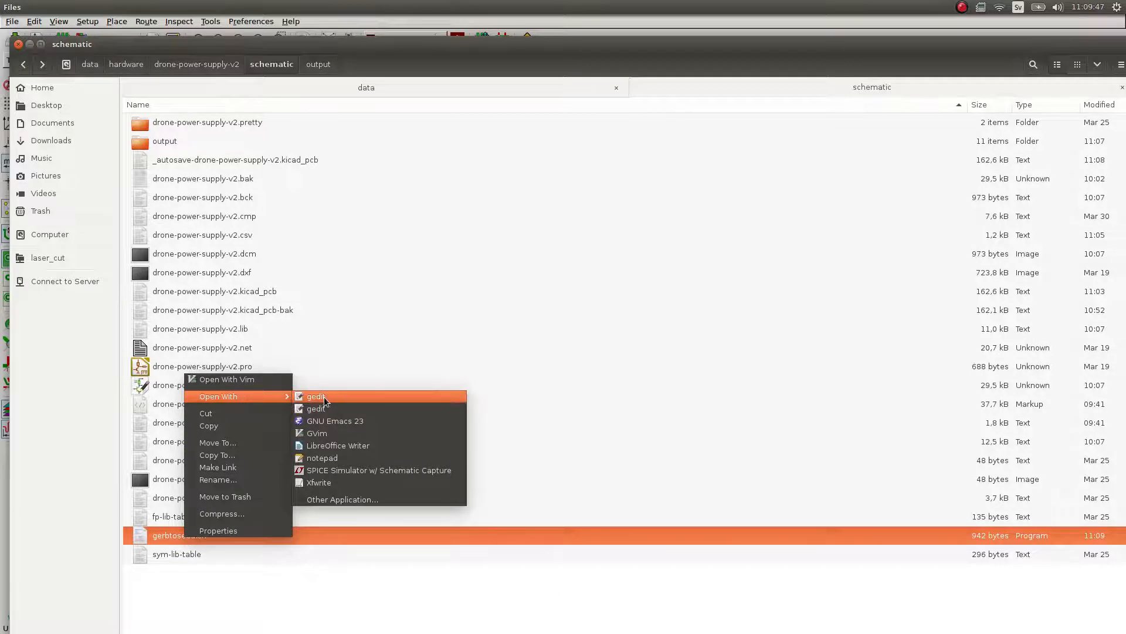
click(316, 395)
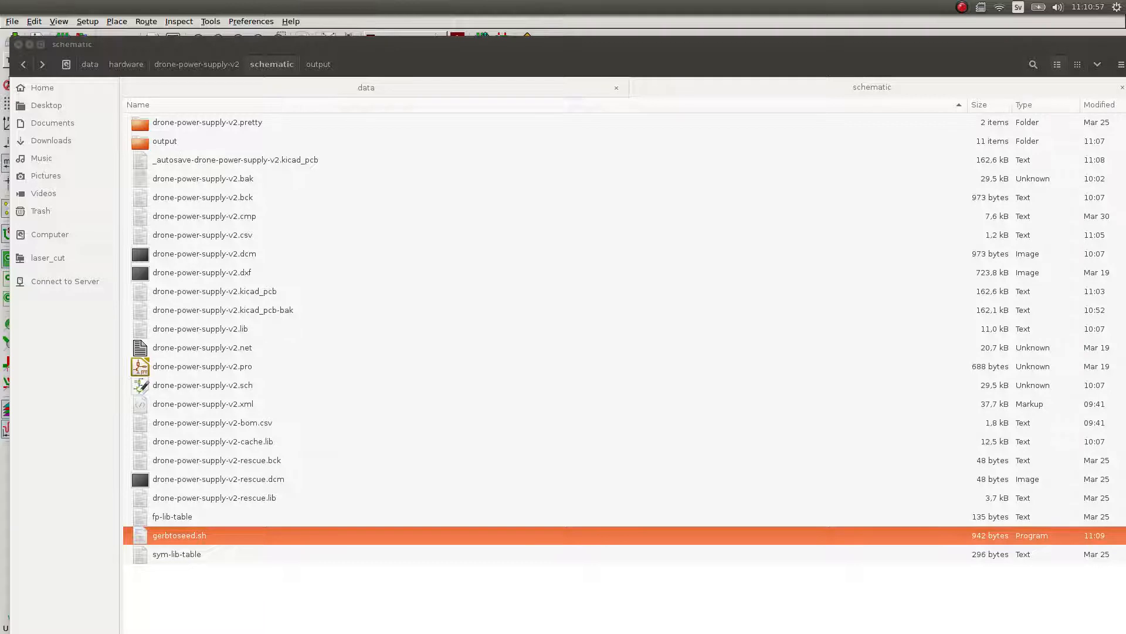
click(318, 64)
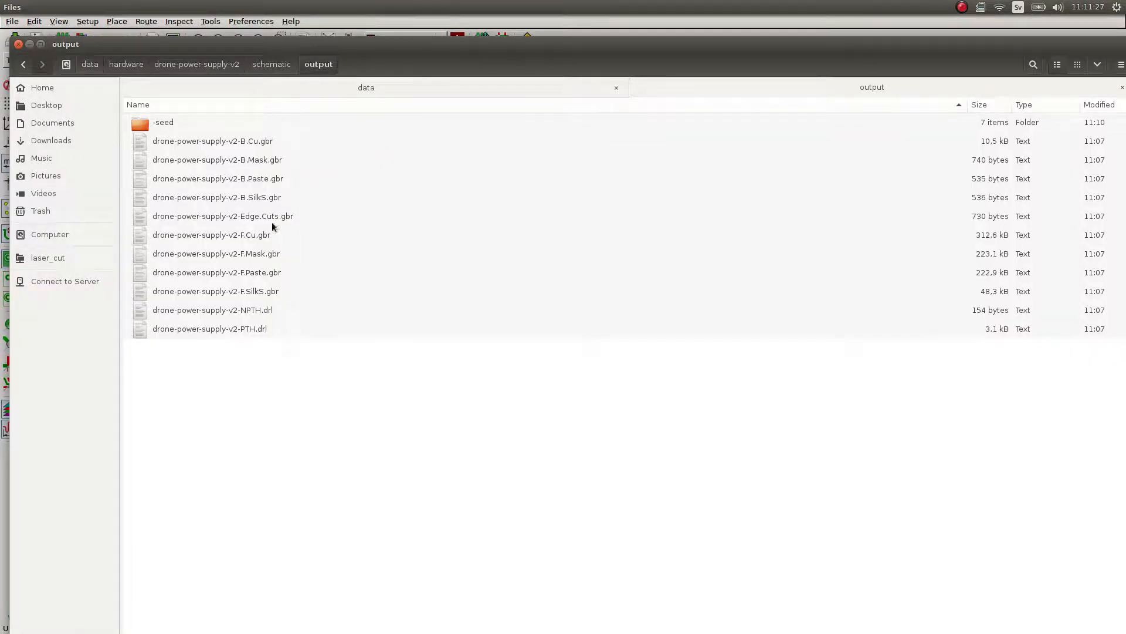
mouse_move(251, 325)
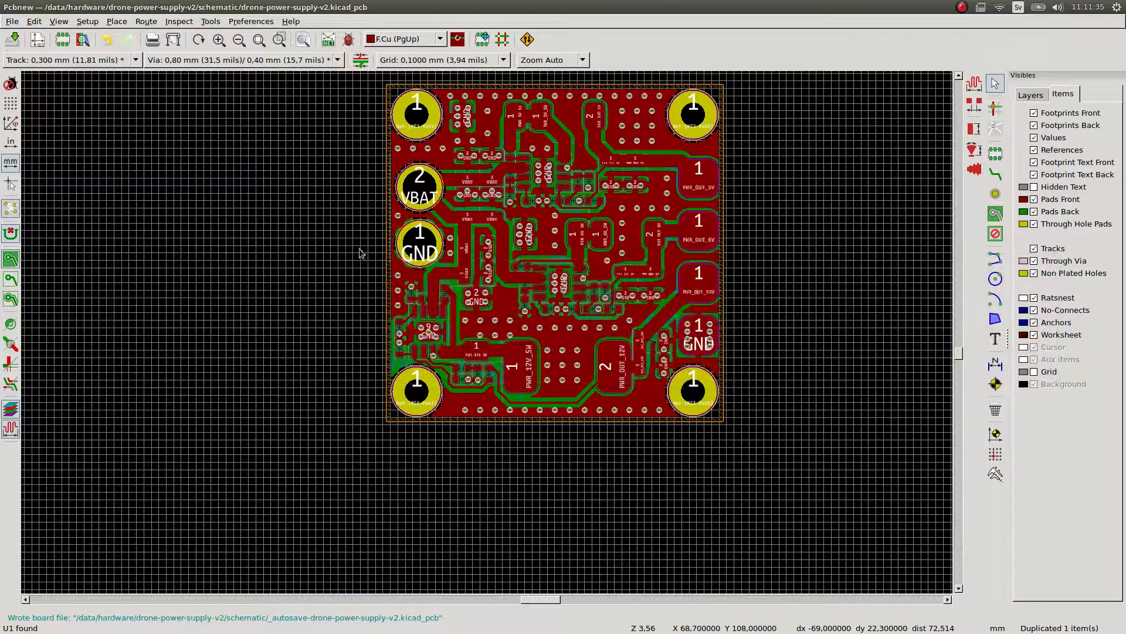
Regenerate the PTH and NPTH drill files into the output folder from the Plot dialog.
click(12, 21)
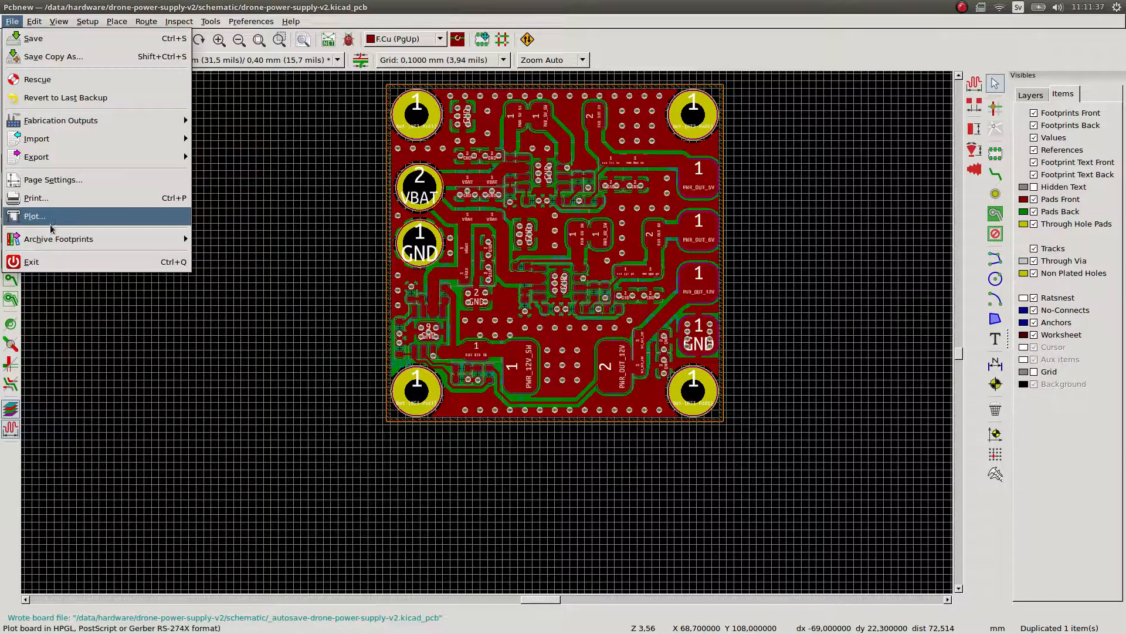
click(34, 216)
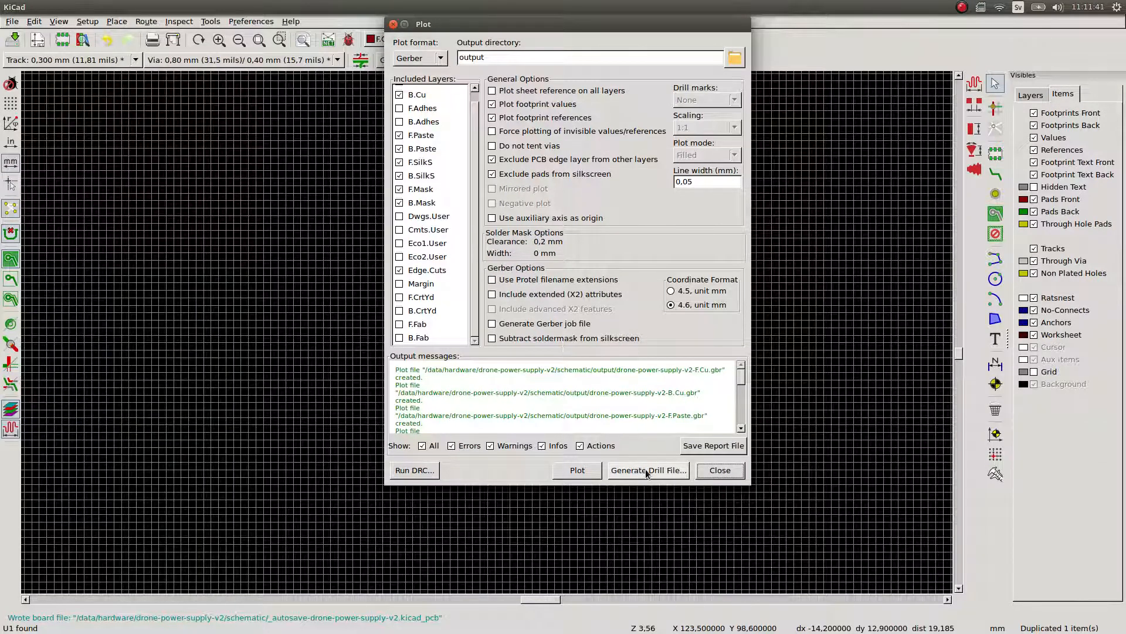
click(648, 469)
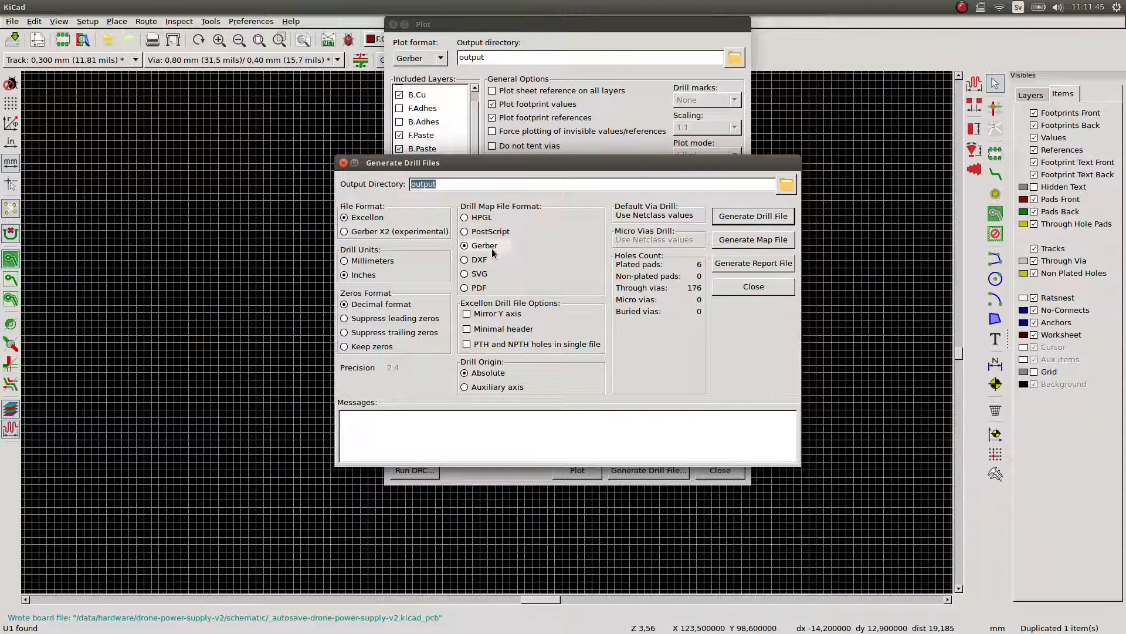
mouse_move(486, 274)
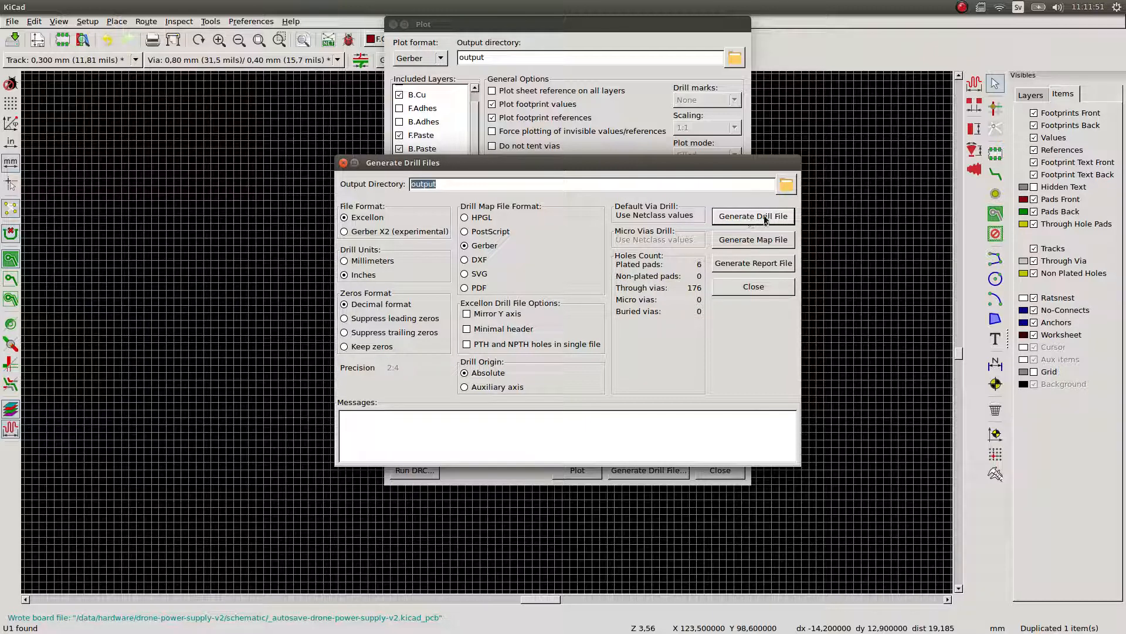
click(753, 216)
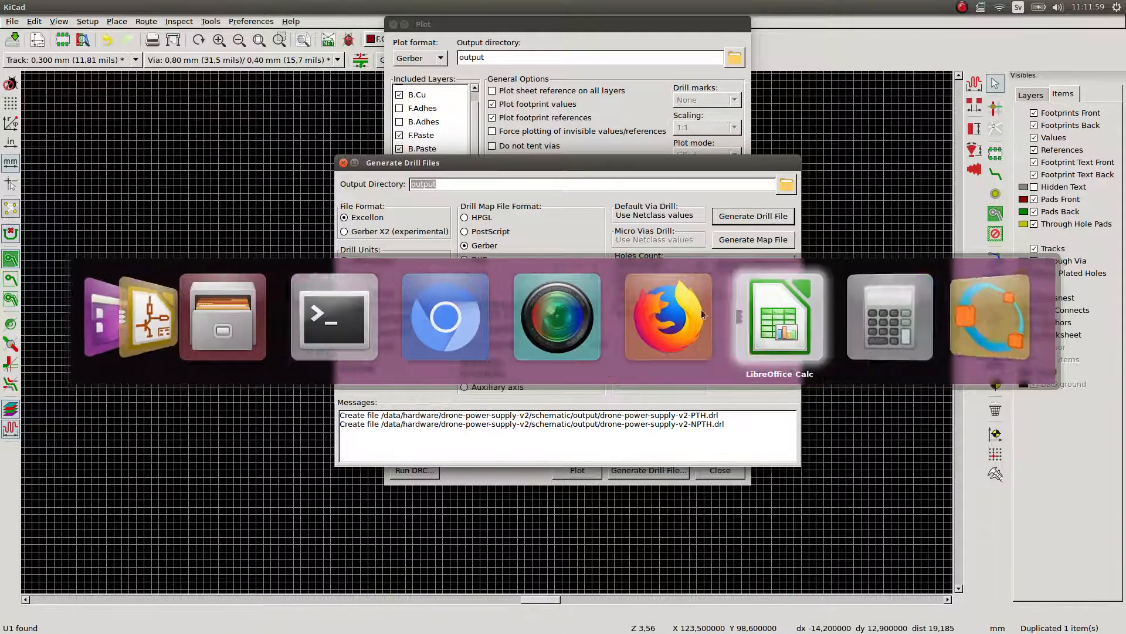
Search 'npth vs pth drill file' and read the Stack Exchange question on KiCad PTH and NPTH drill files.
click(667, 317)
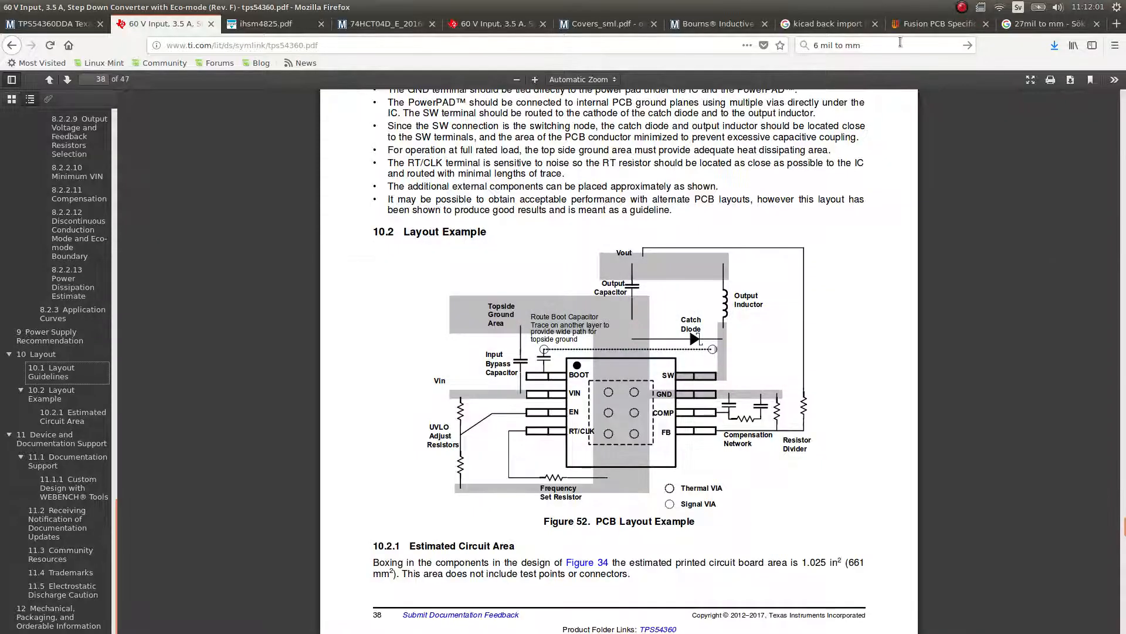
text(np)
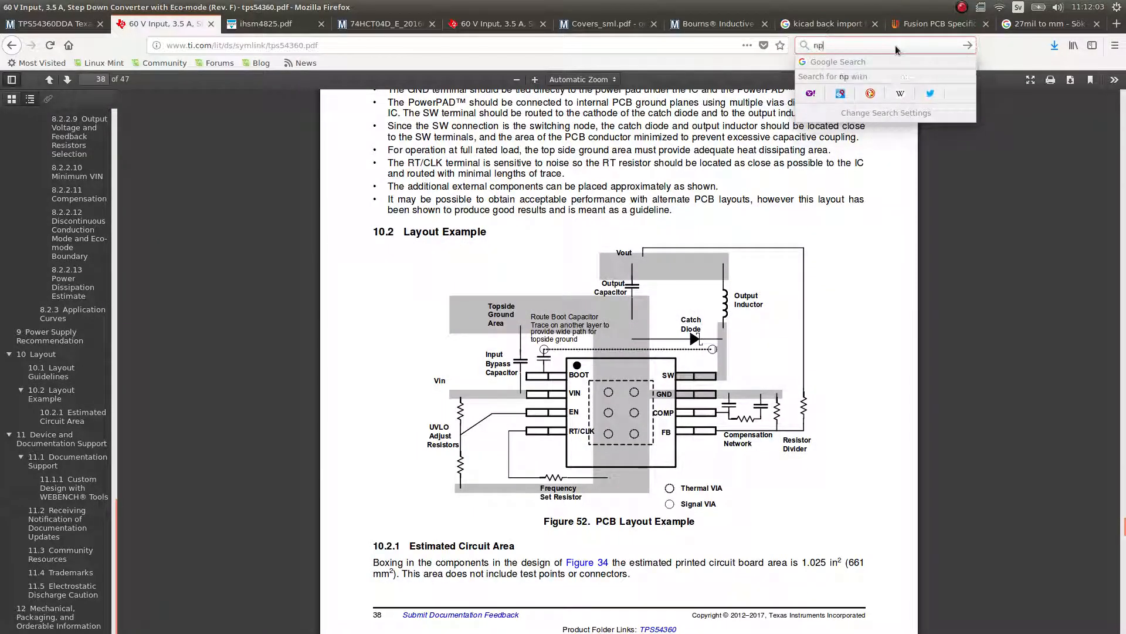
text(pth vs pth drill file)
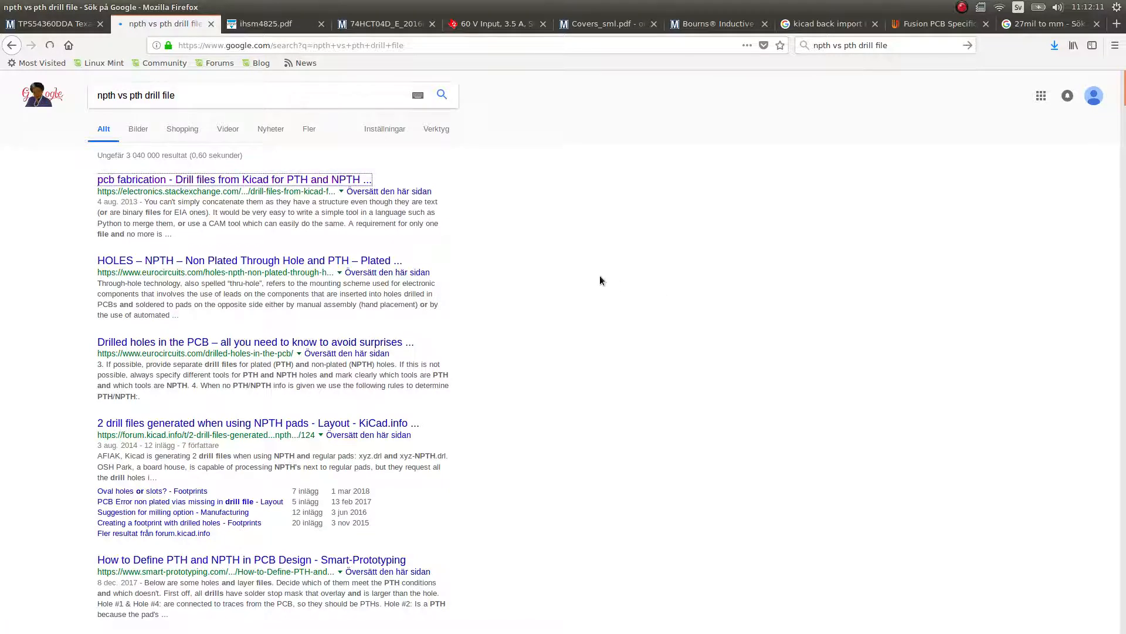
click(235, 178)
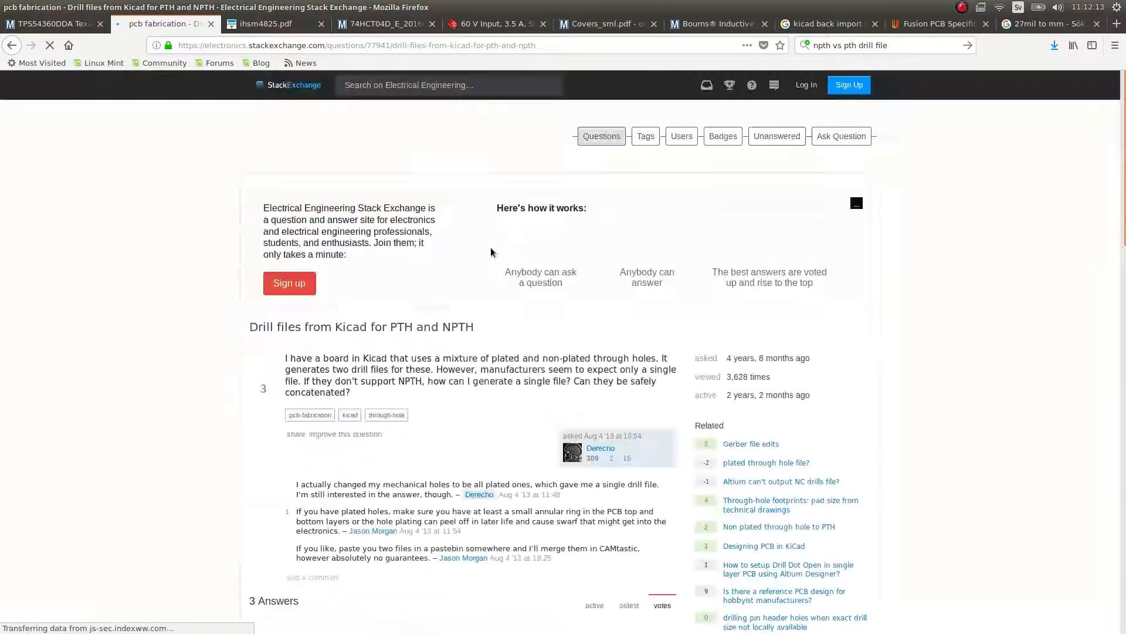
scroll(down, 3)
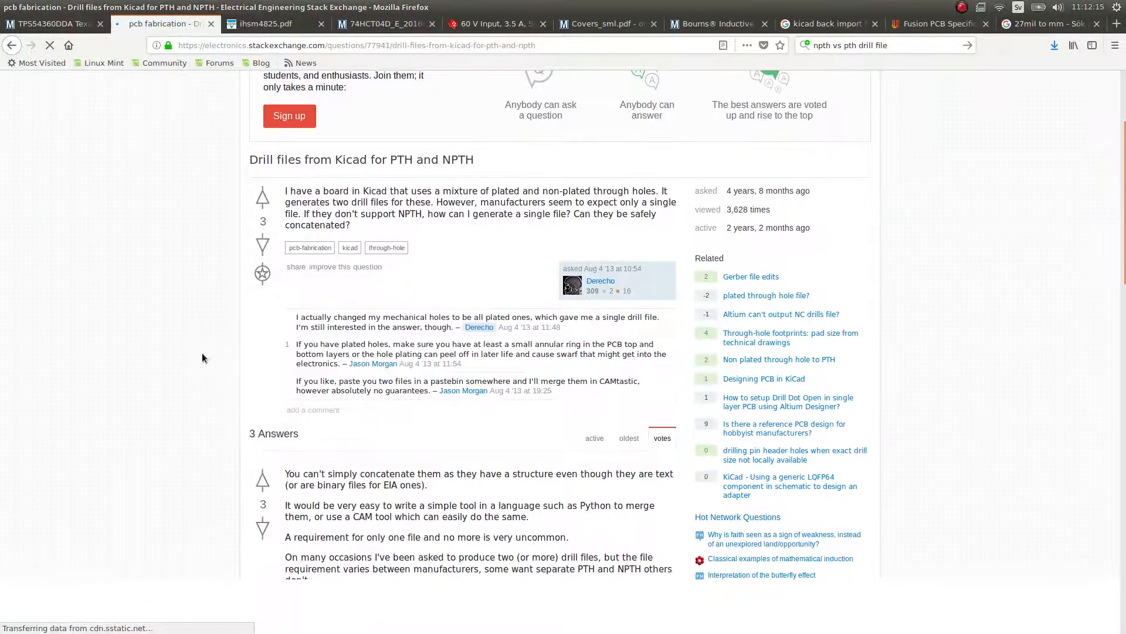
scroll(down, 3)
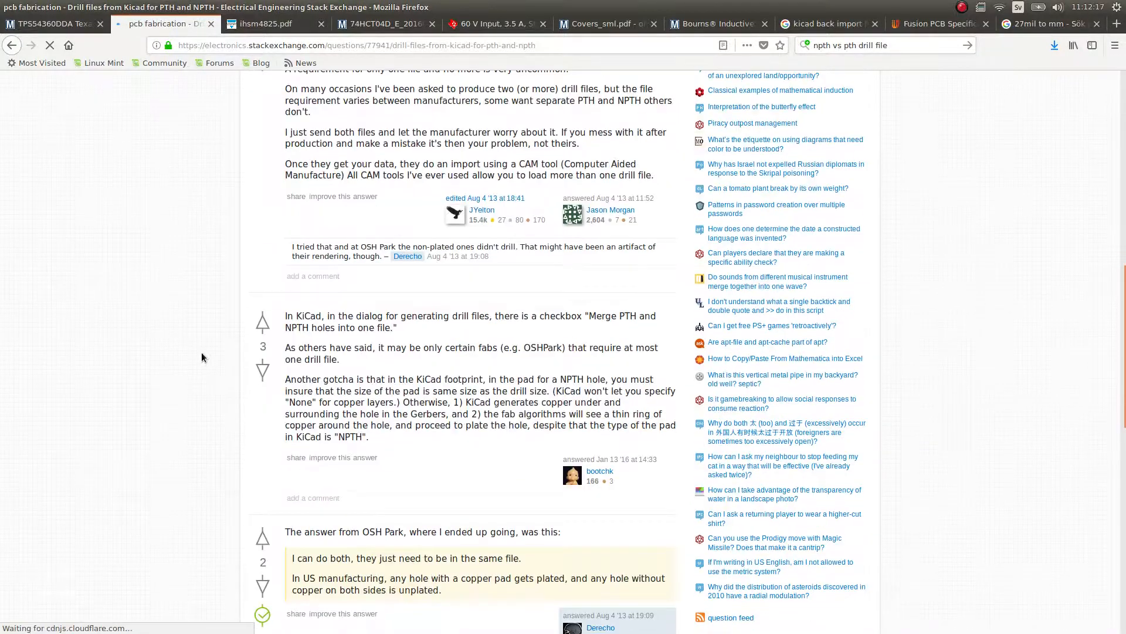
scroll(down, 3)
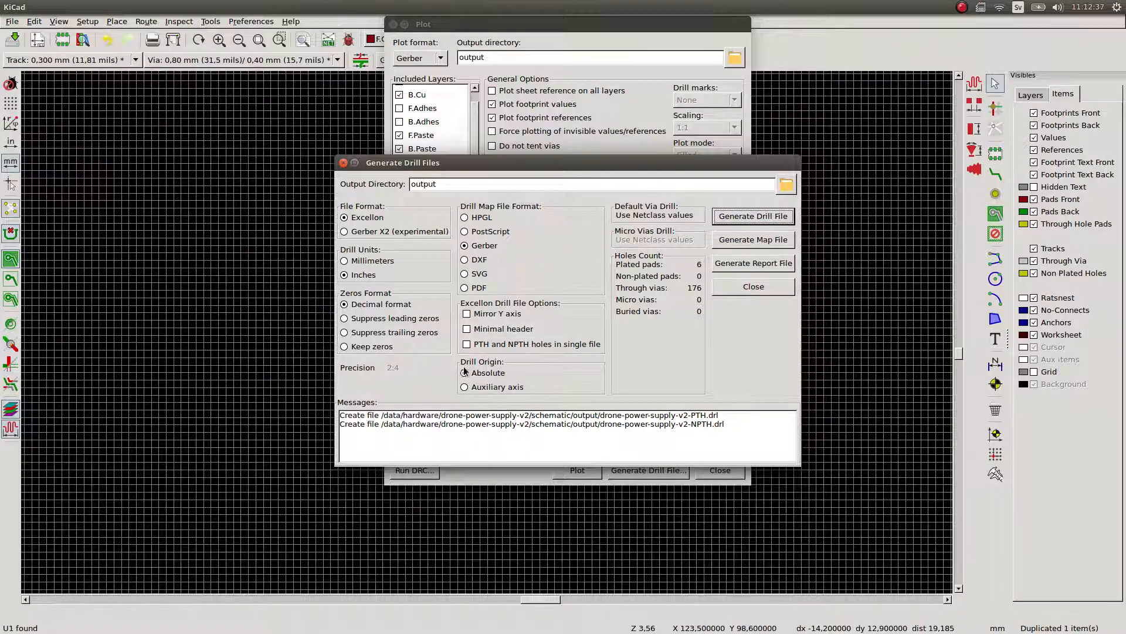
click(467, 344)
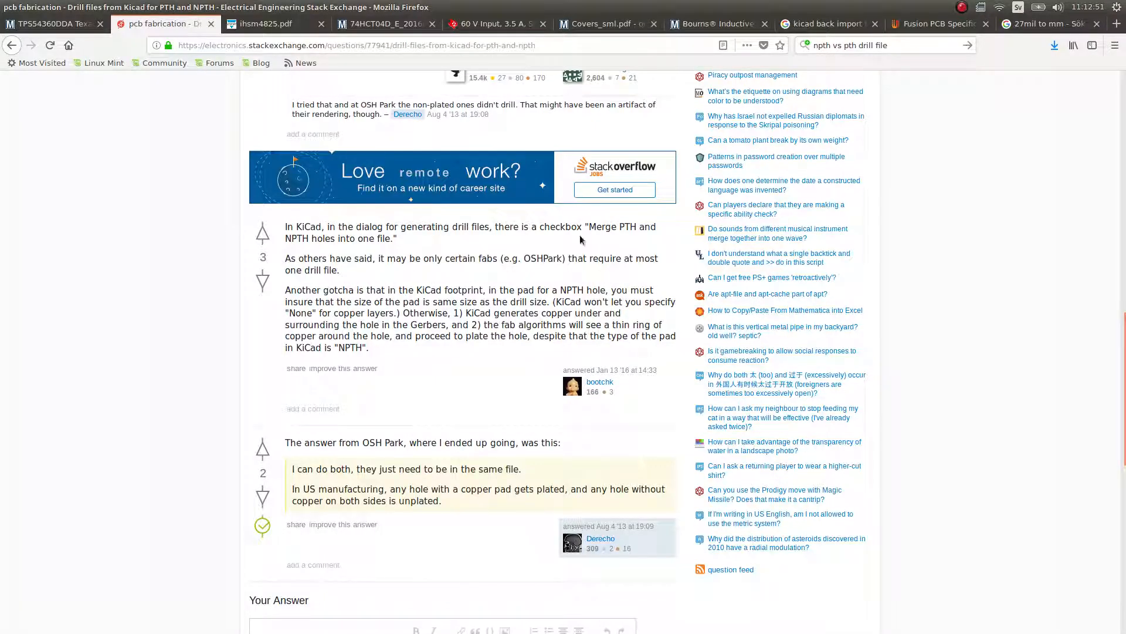
mouse_move(327, 303)
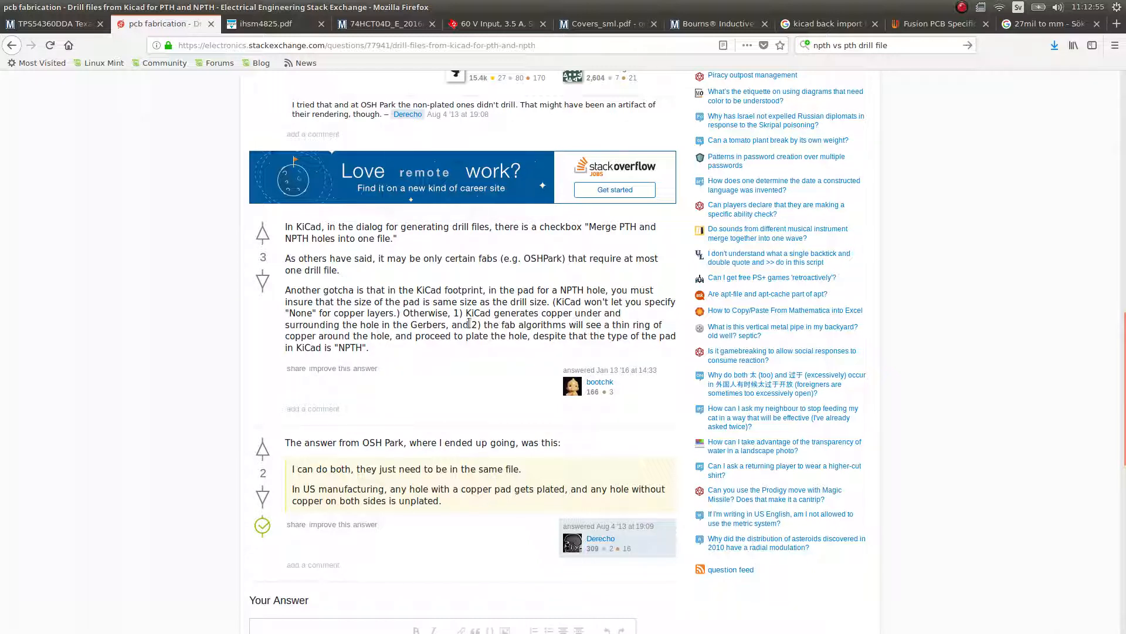
mouse_move(433, 337)
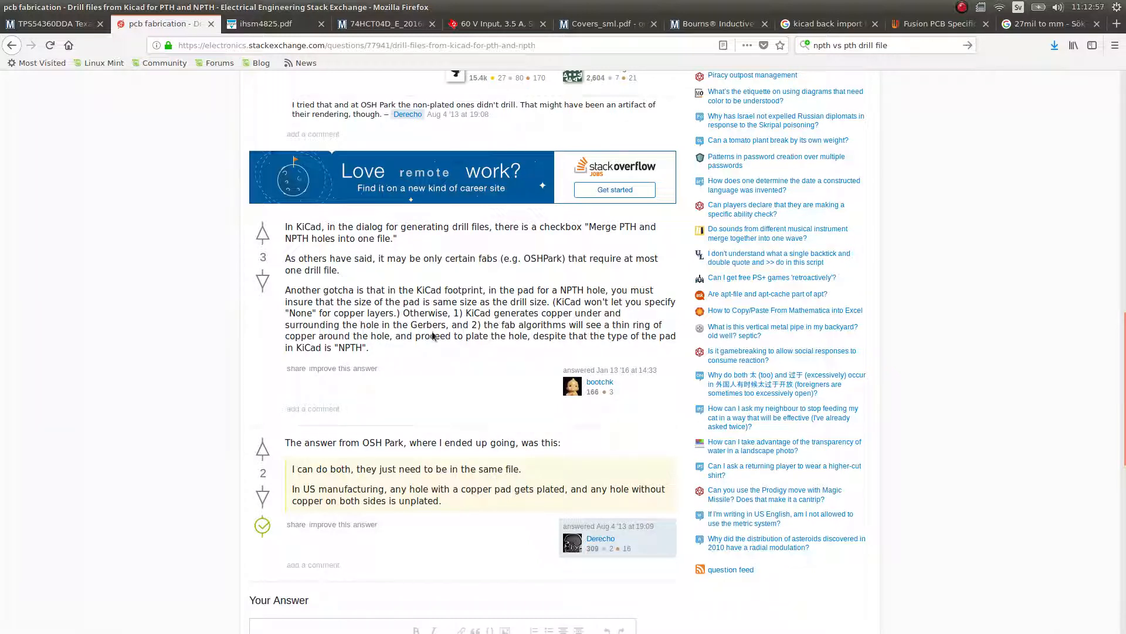
mouse_move(599, 332)
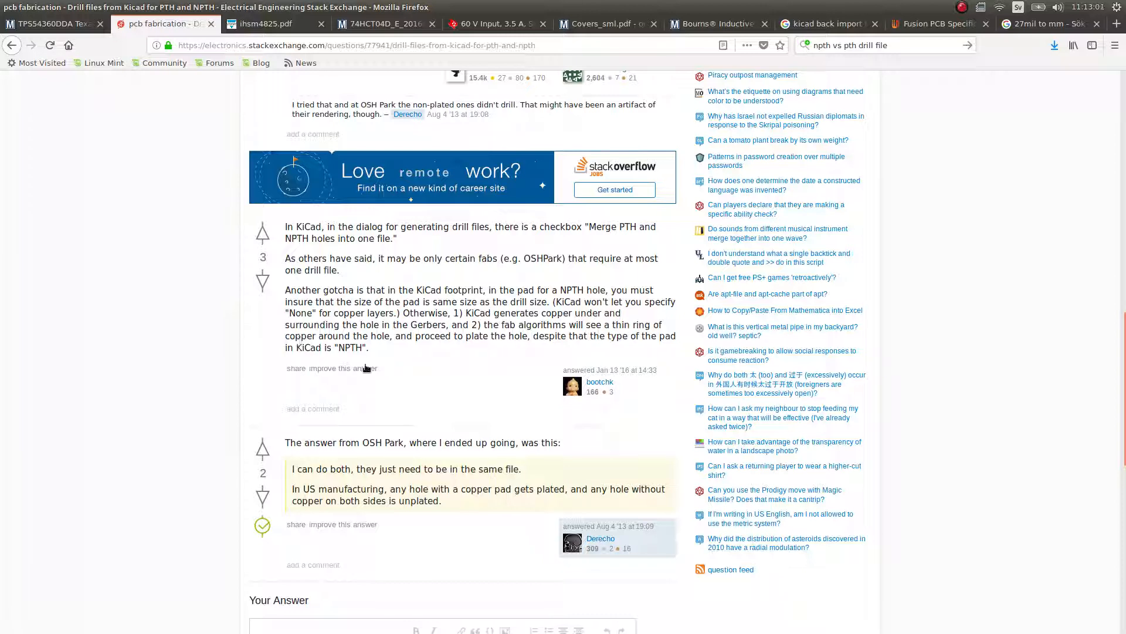
mouse_move(473, 374)
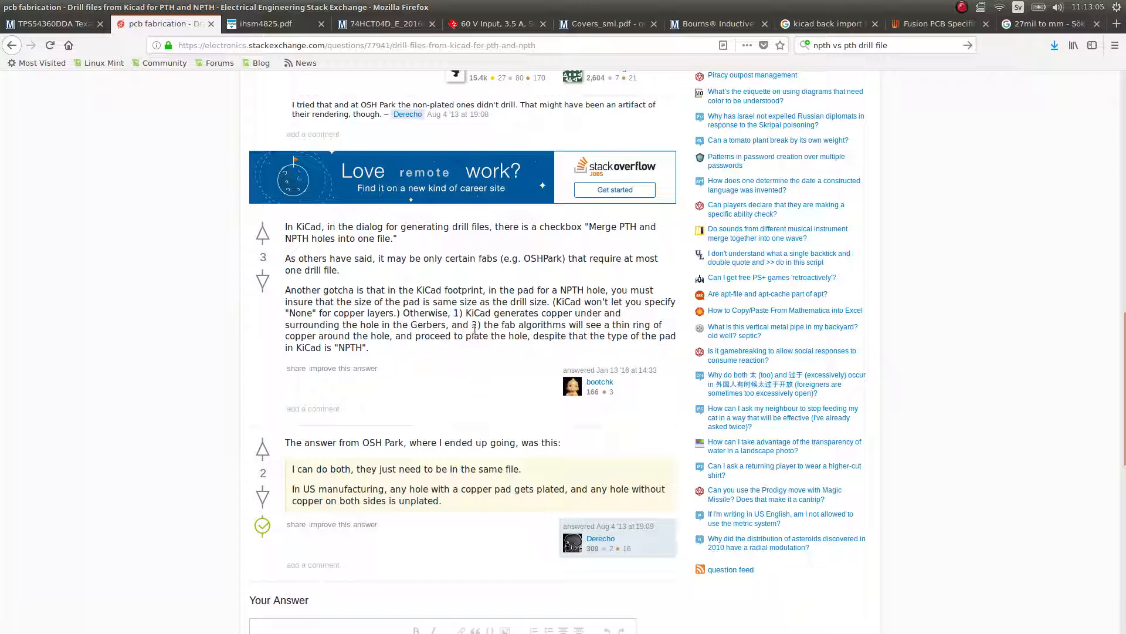
scroll(down, 3)
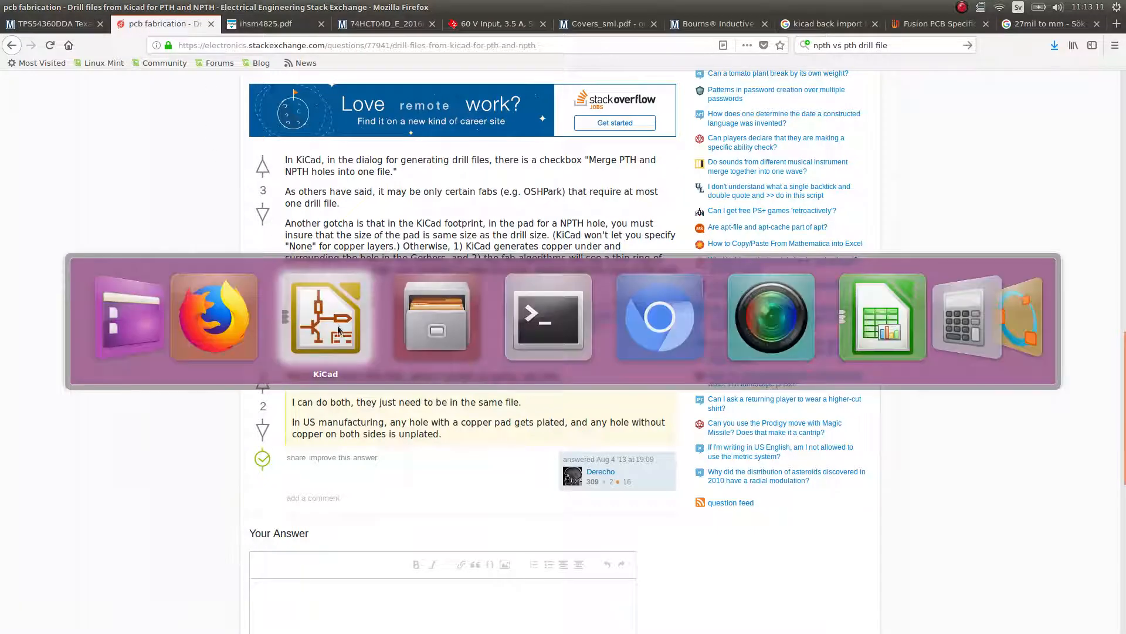
Check the -seed folder's contents in output and rename it to 'seeedstudio'.
click(325, 317)
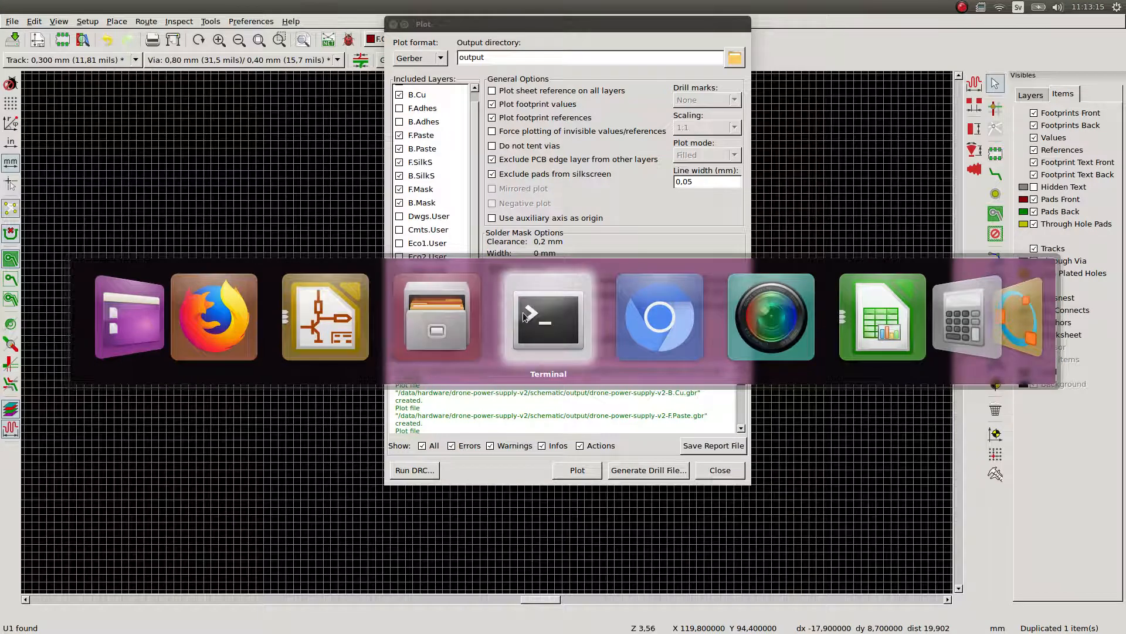
click(548, 318)
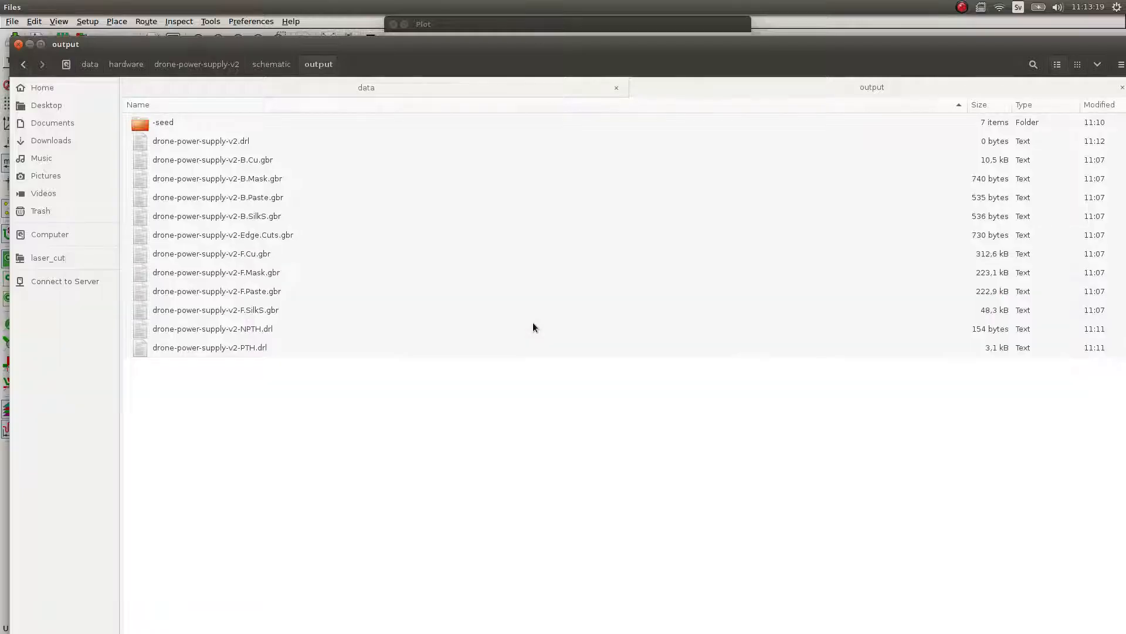
double_click(161, 122)
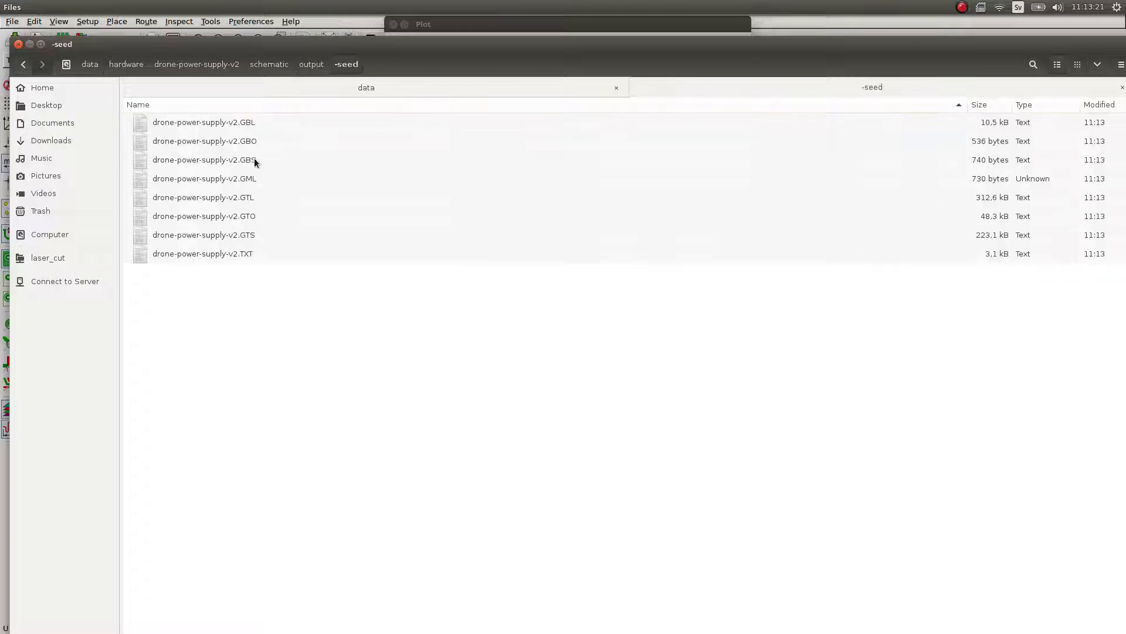
click(312, 63)
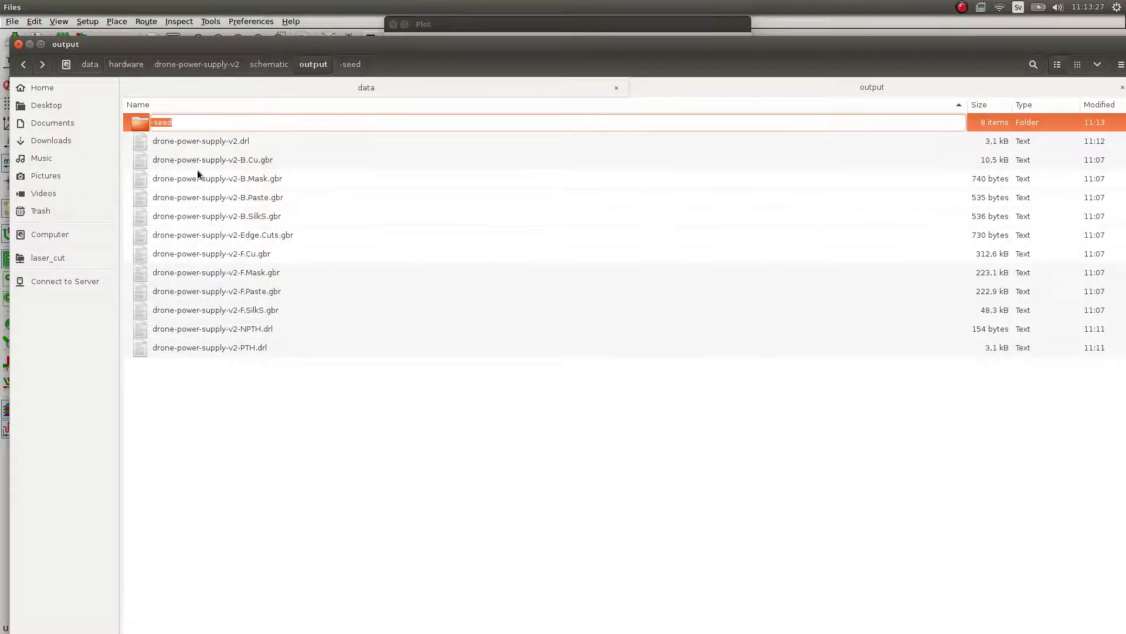
text(see)
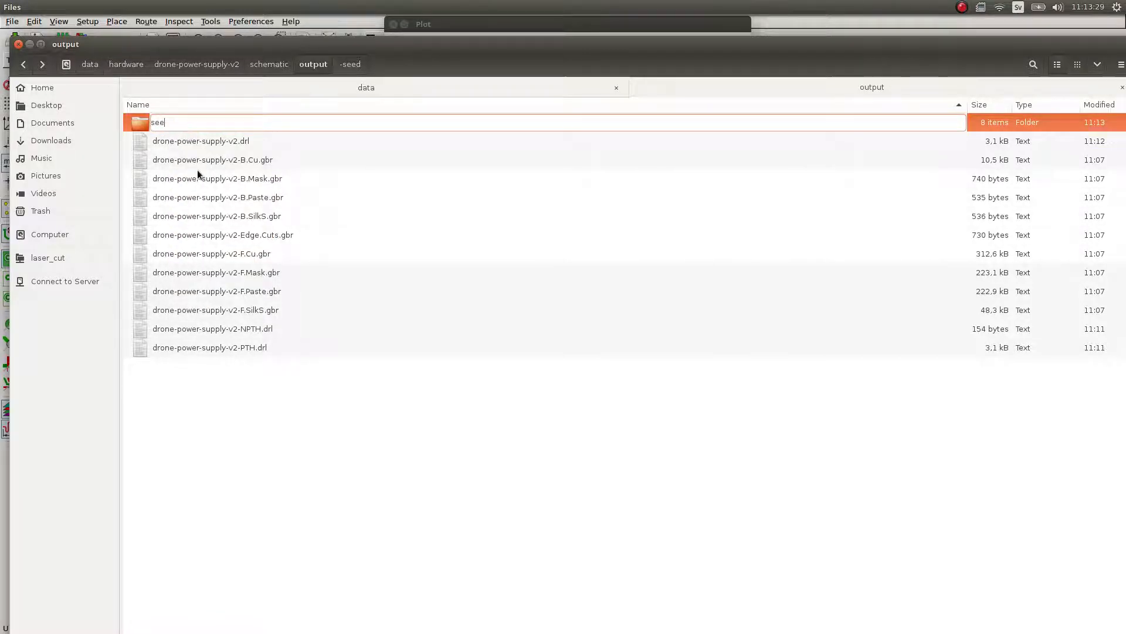
text(edstudio)
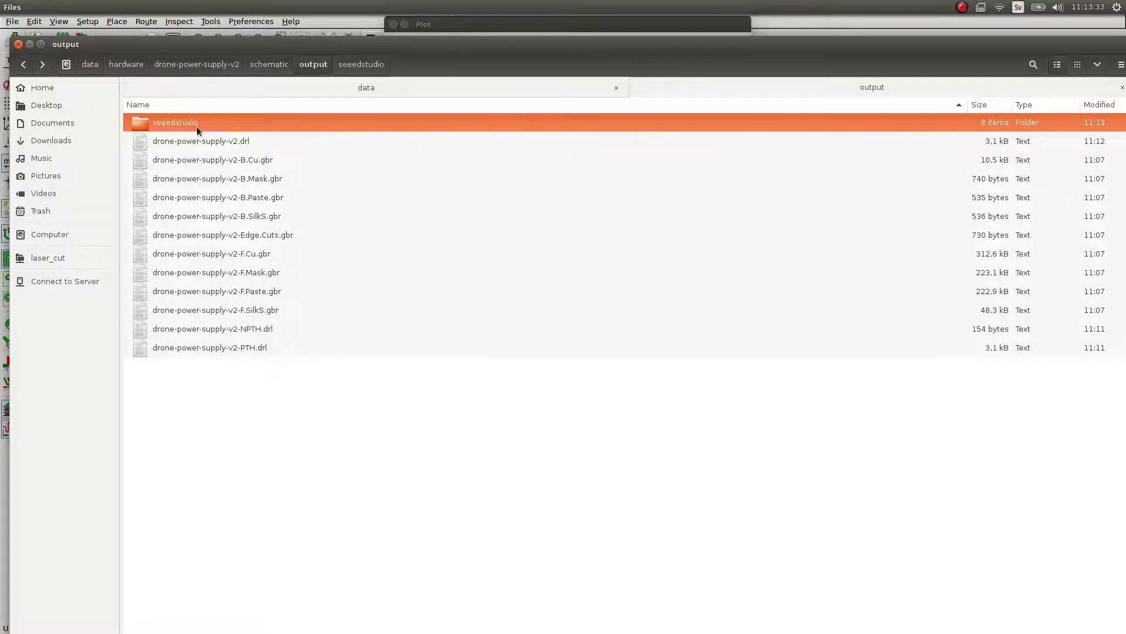
Compress the seeedstudio folder into a .zip archive.
right_click(175, 121)
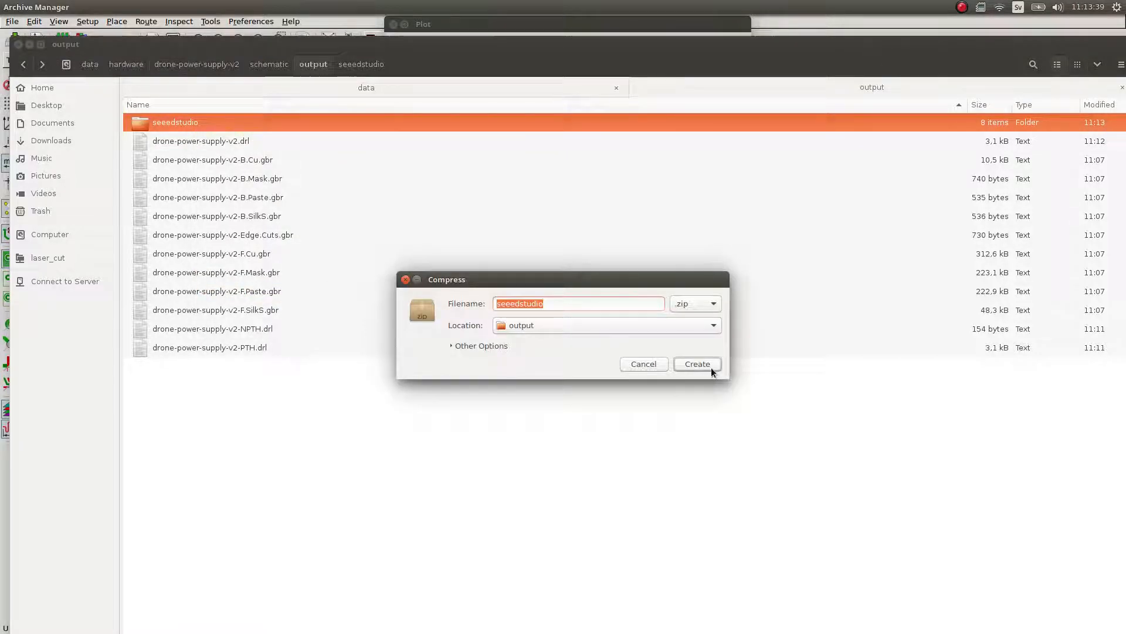
click(696, 364)
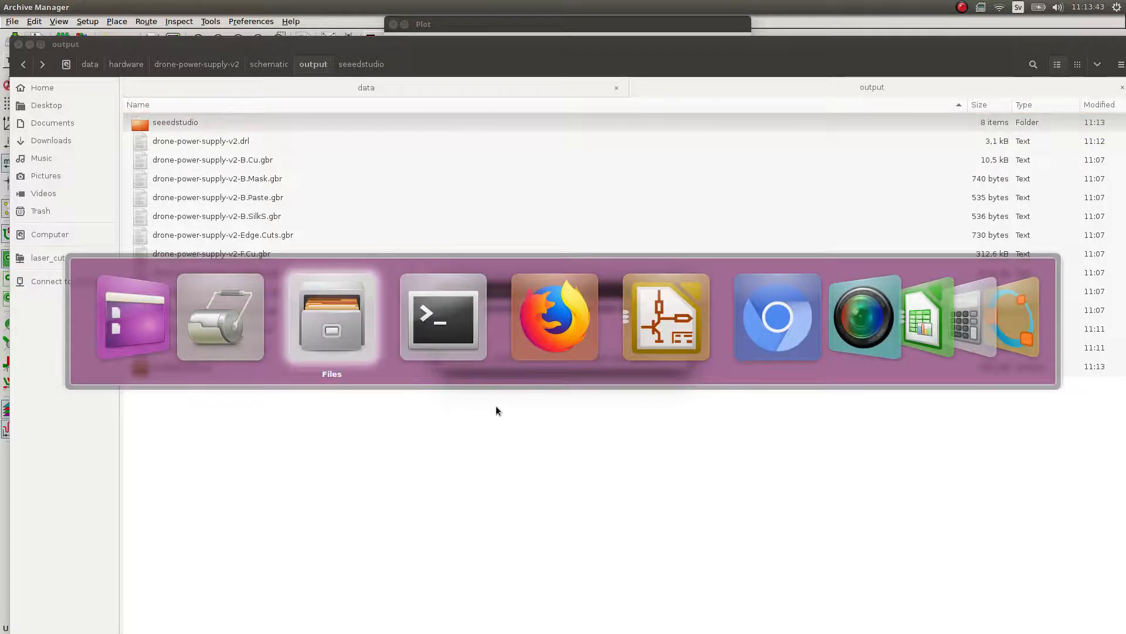
Upload seeedstudio.zip to the Seeed Fusion PCB page via Add Gerber Files for a USD$4.90 quote.
click(553, 316)
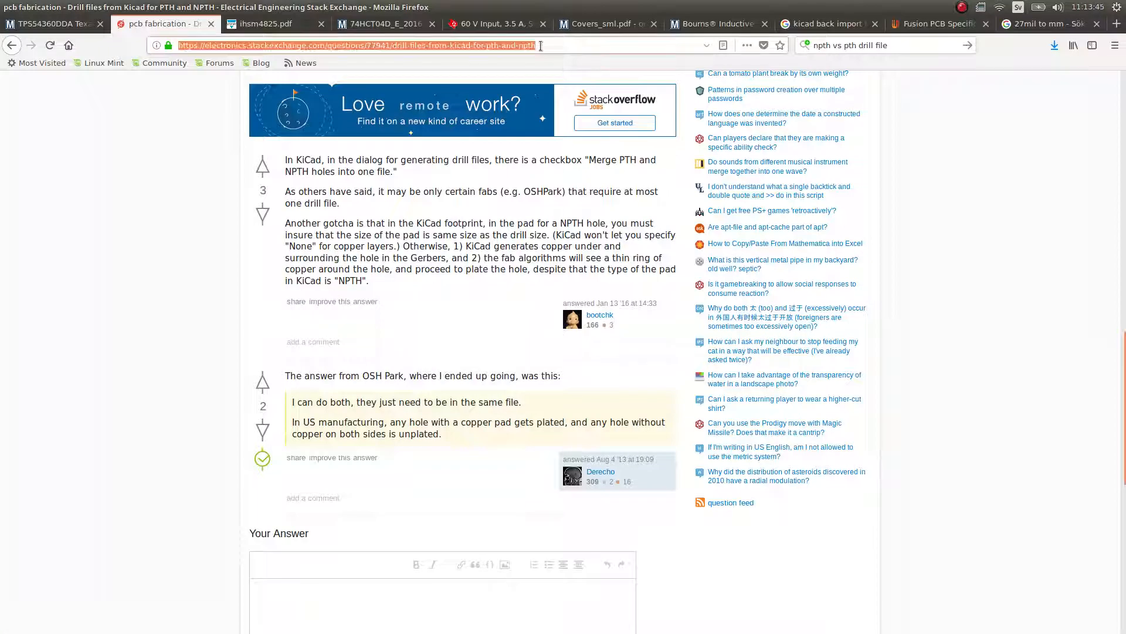
text(seeedstudio.com/fusion_pcb.html)
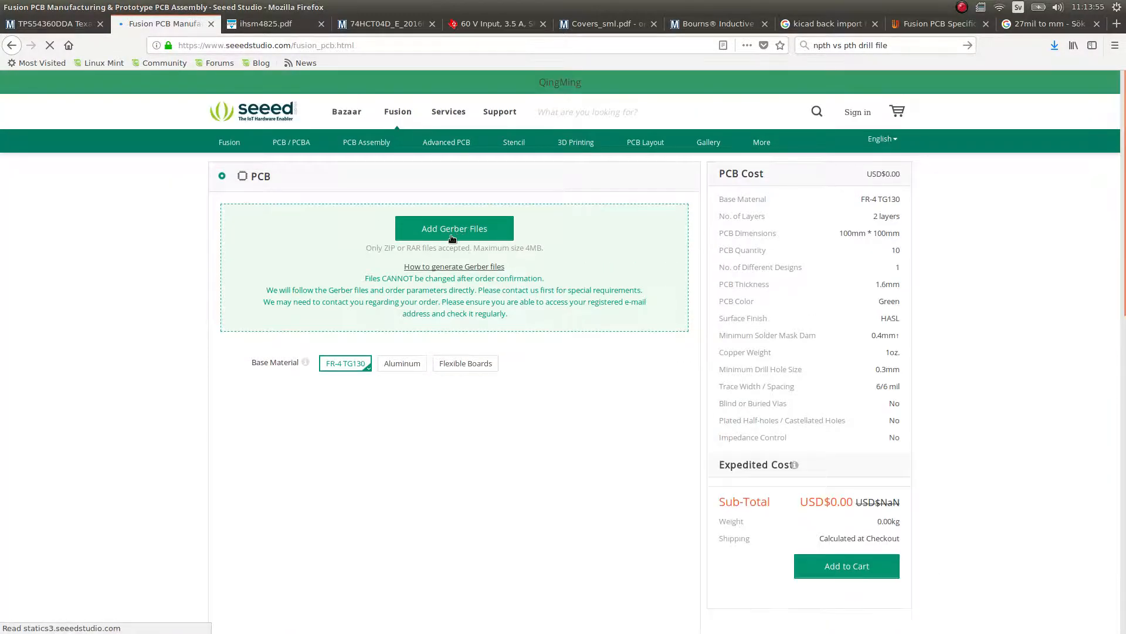
click(453, 227)
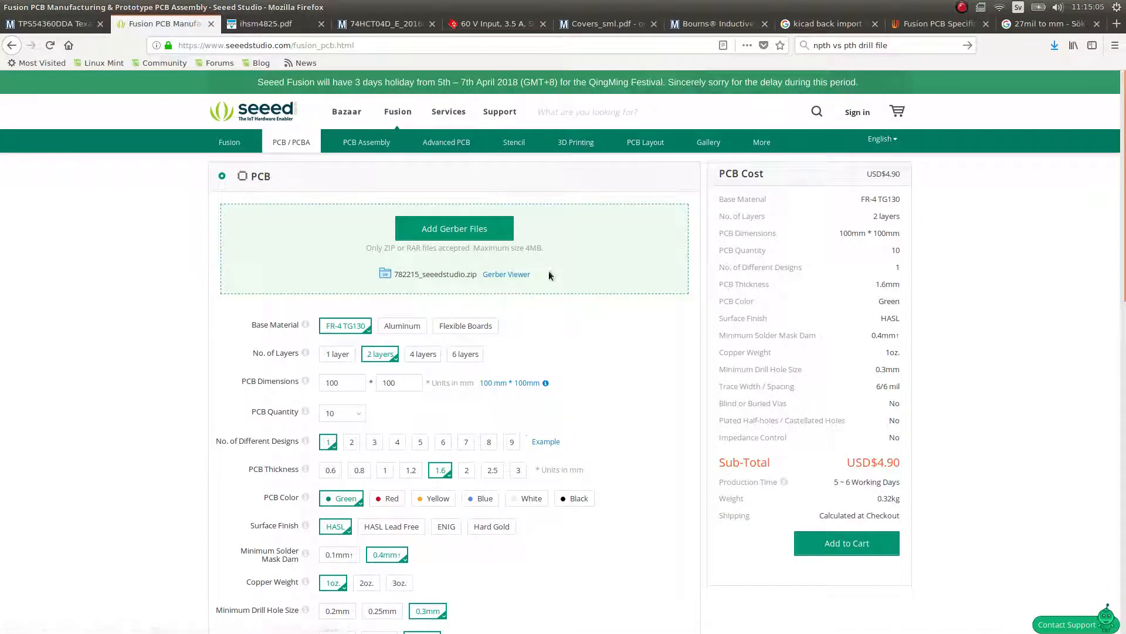
Preview the board in Gerber Viewer, inspecting bottom, top and the combined overall view of all eight layers.
click(506, 273)
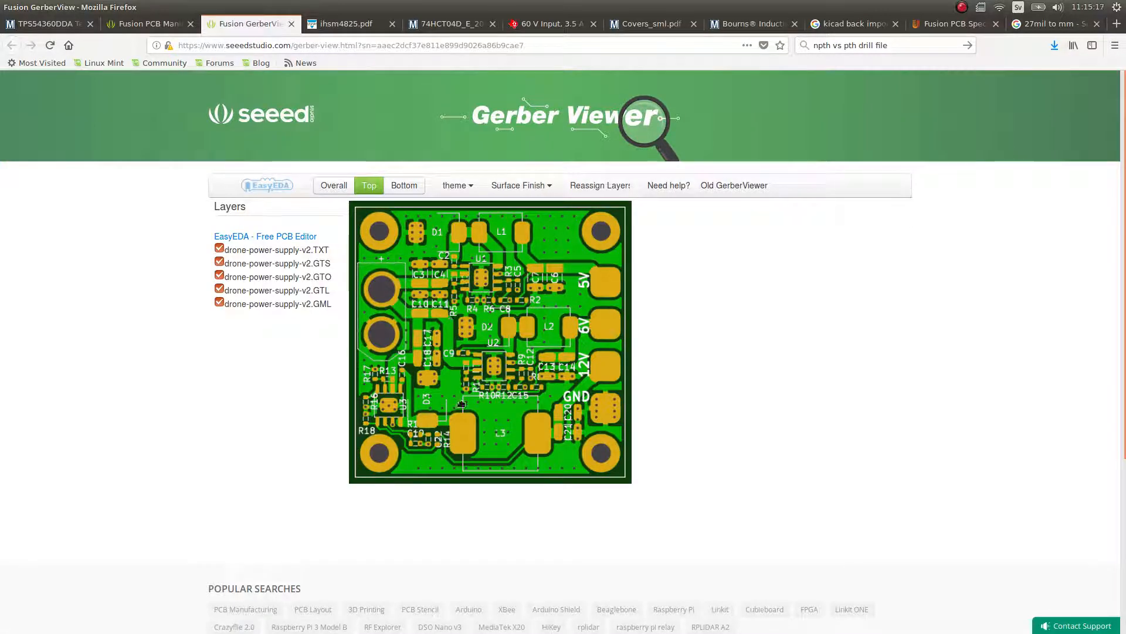
click(404, 186)
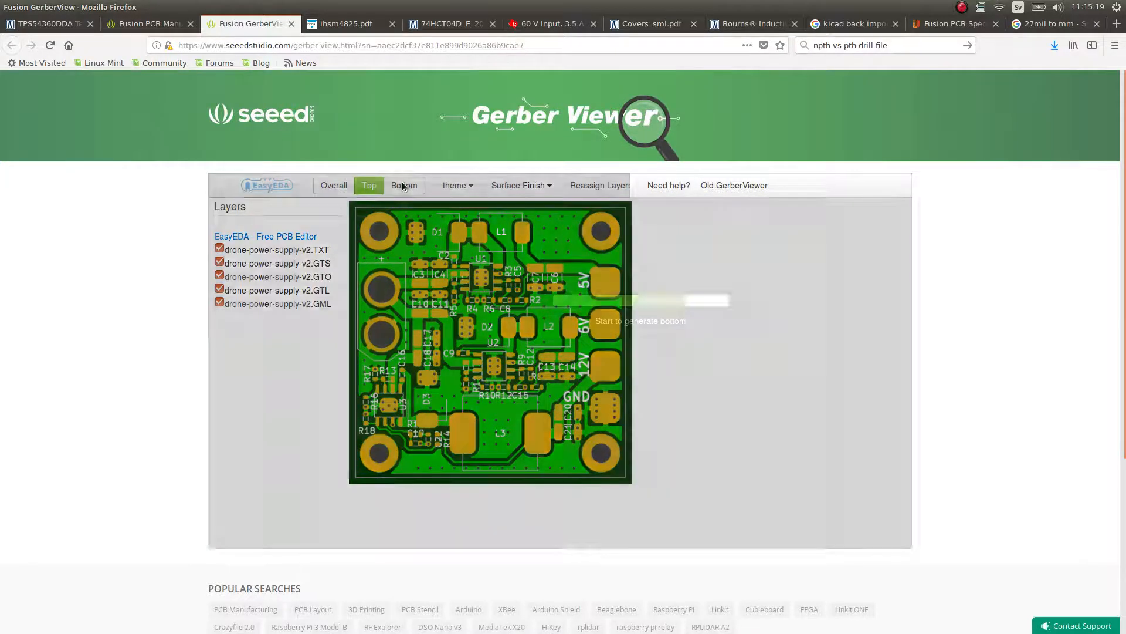
click(402, 186)
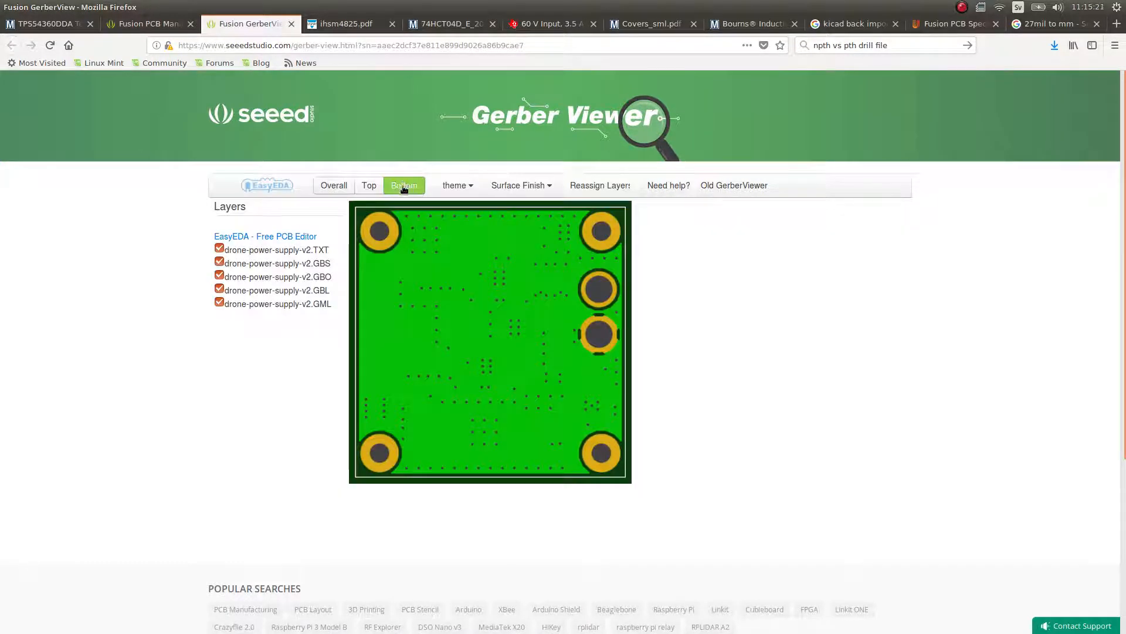
click(368, 184)
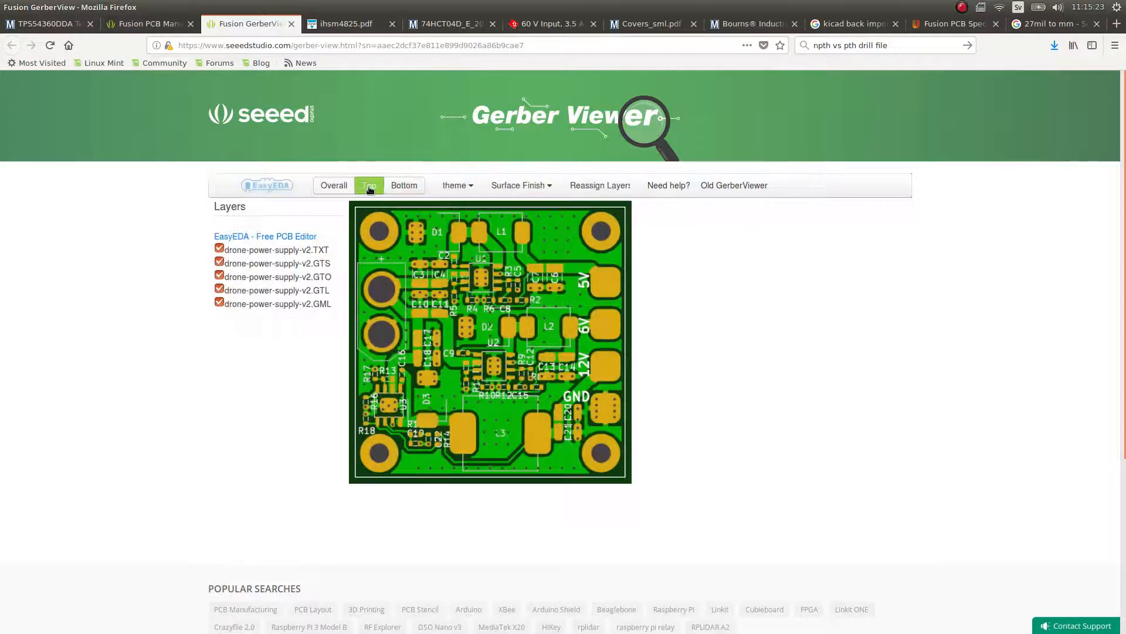
click(368, 185)
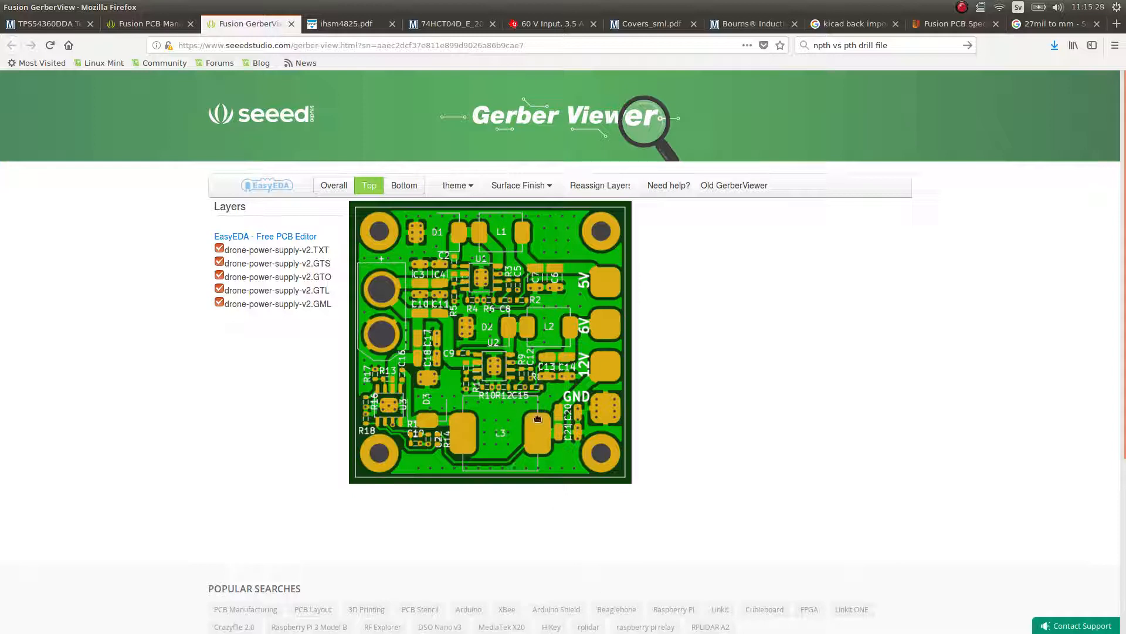
mouse_move(508, 243)
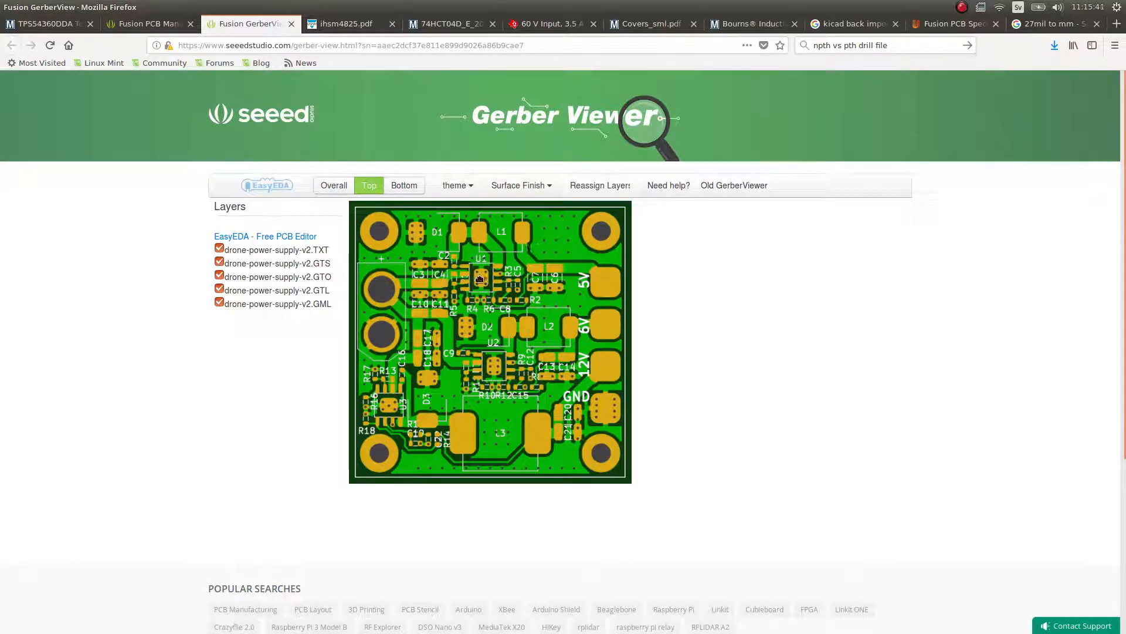
mouse_move(408, 221)
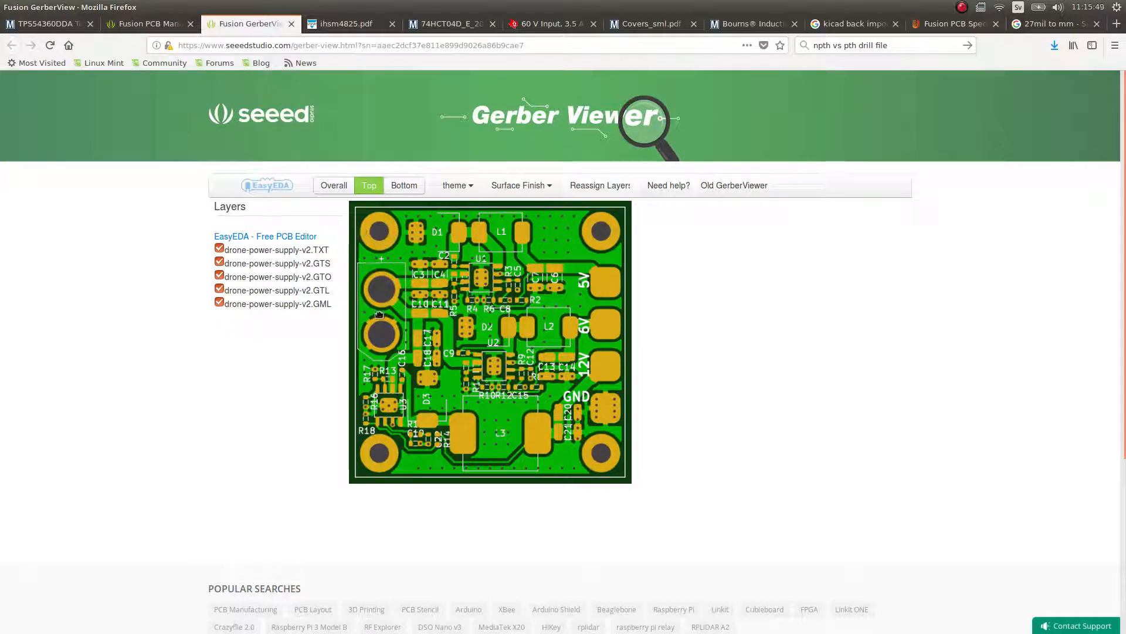
mouse_move(399, 232)
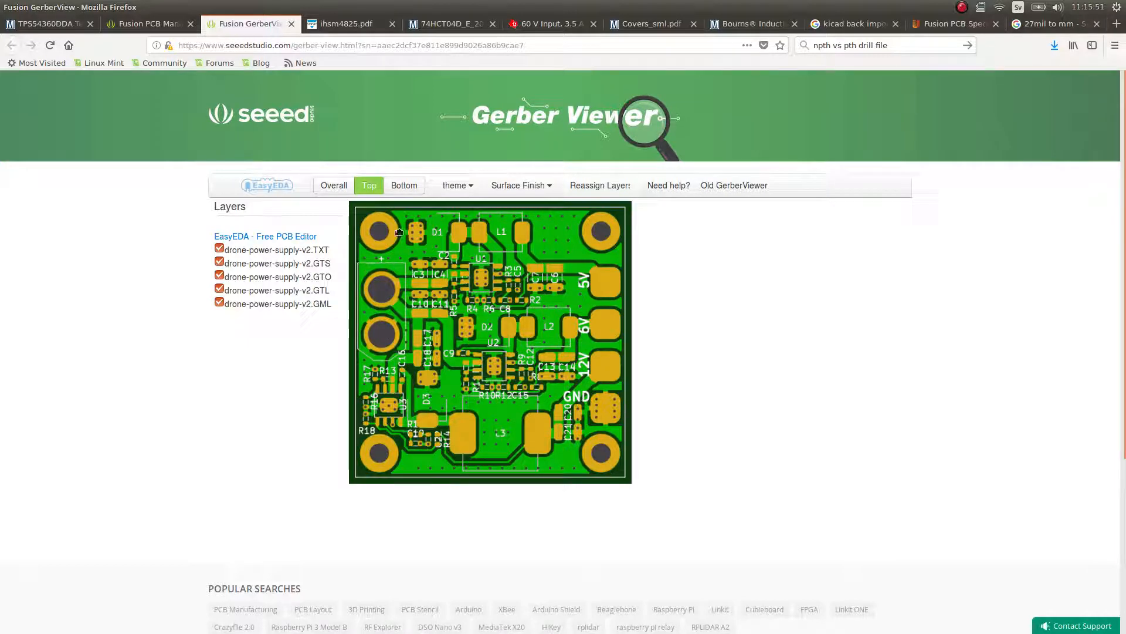
click(332, 186)
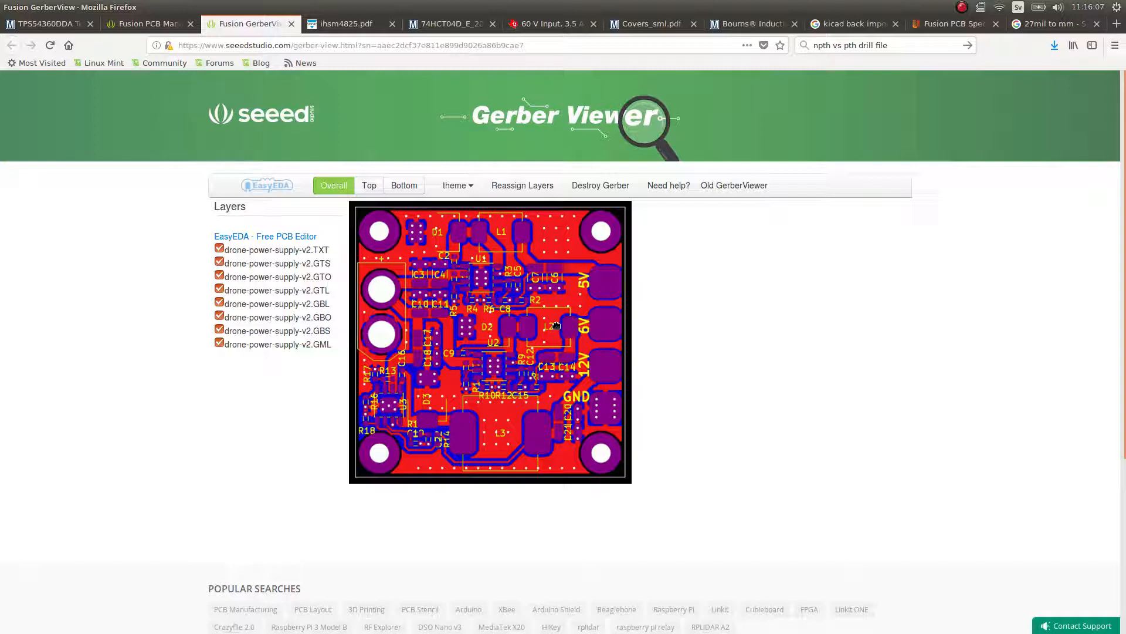
click(457, 186)
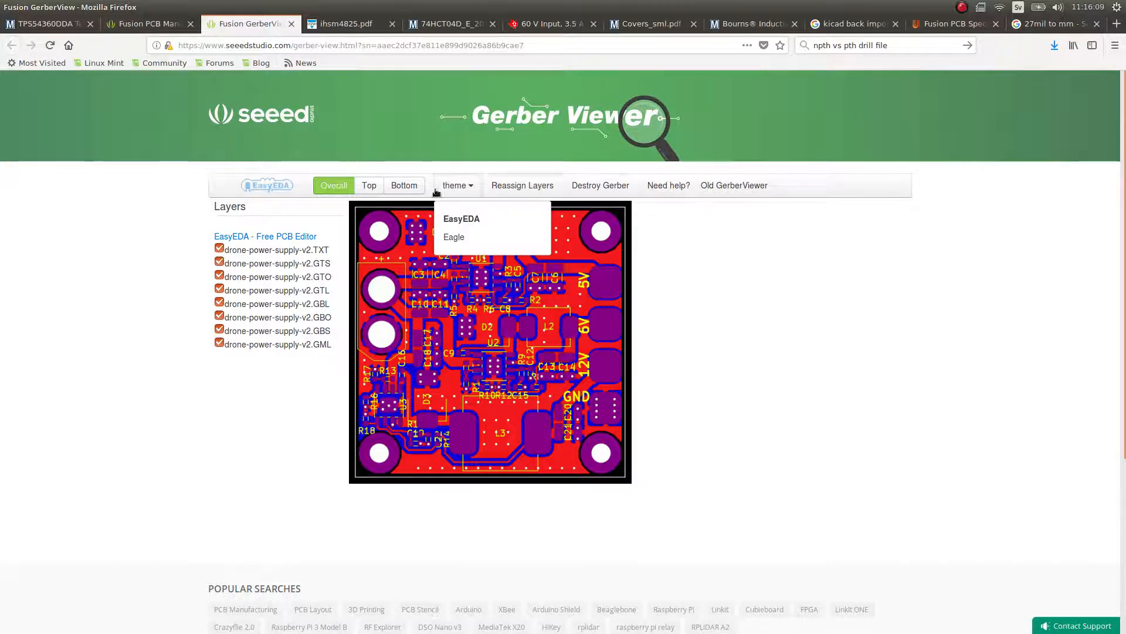
click(333, 186)
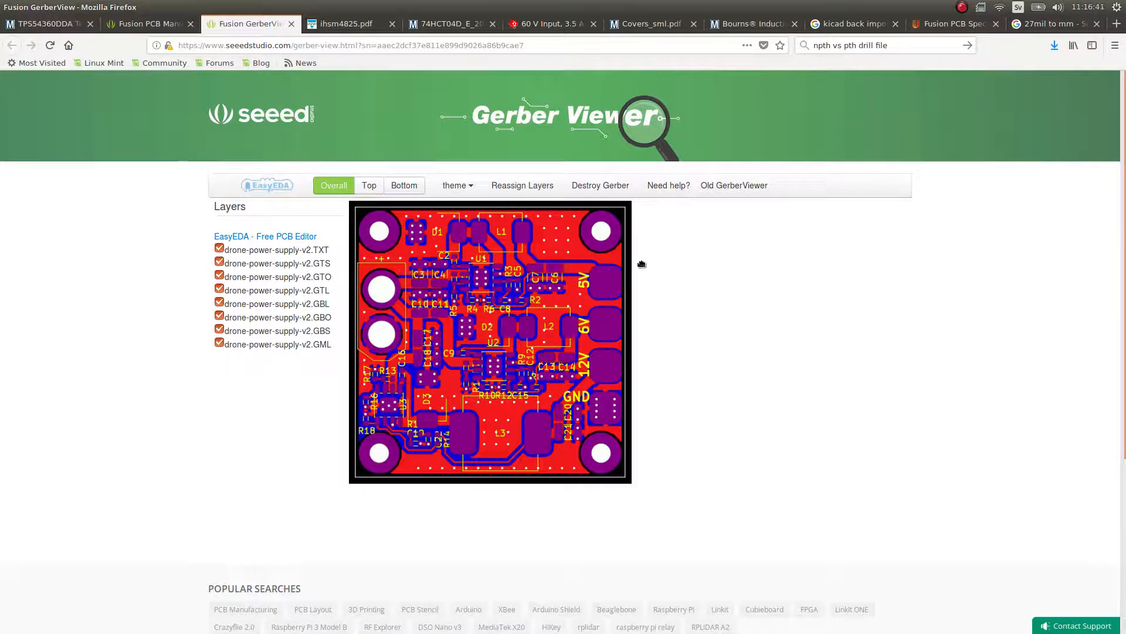
mouse_move(653, 254)
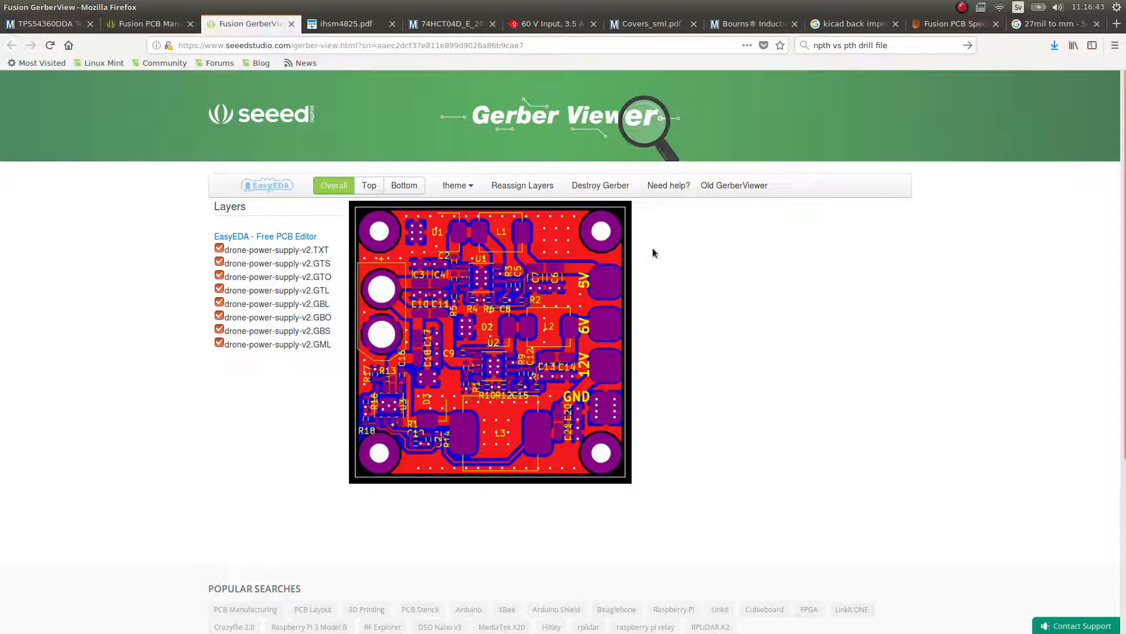